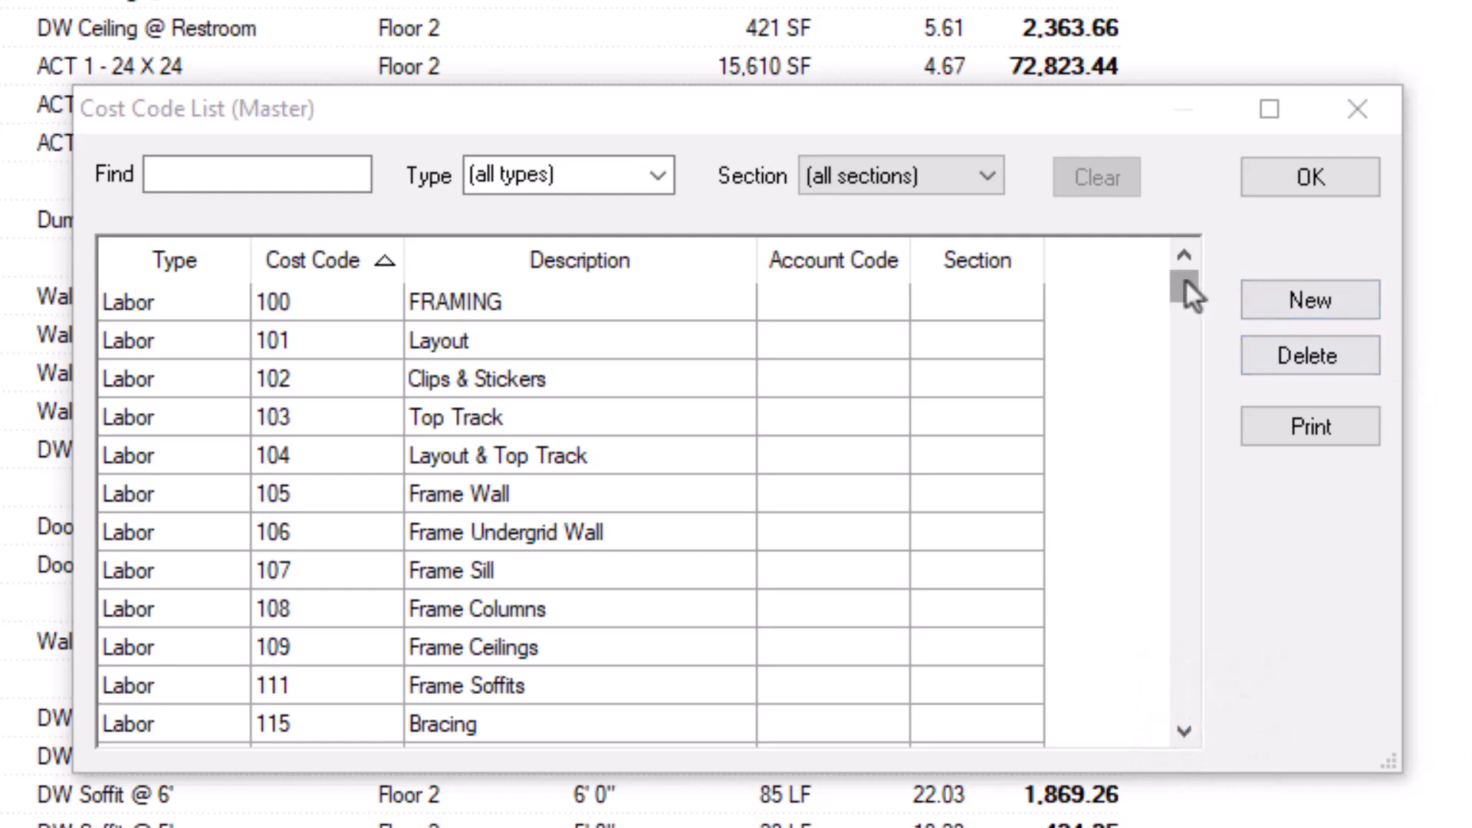
mouse_move(629, 526)
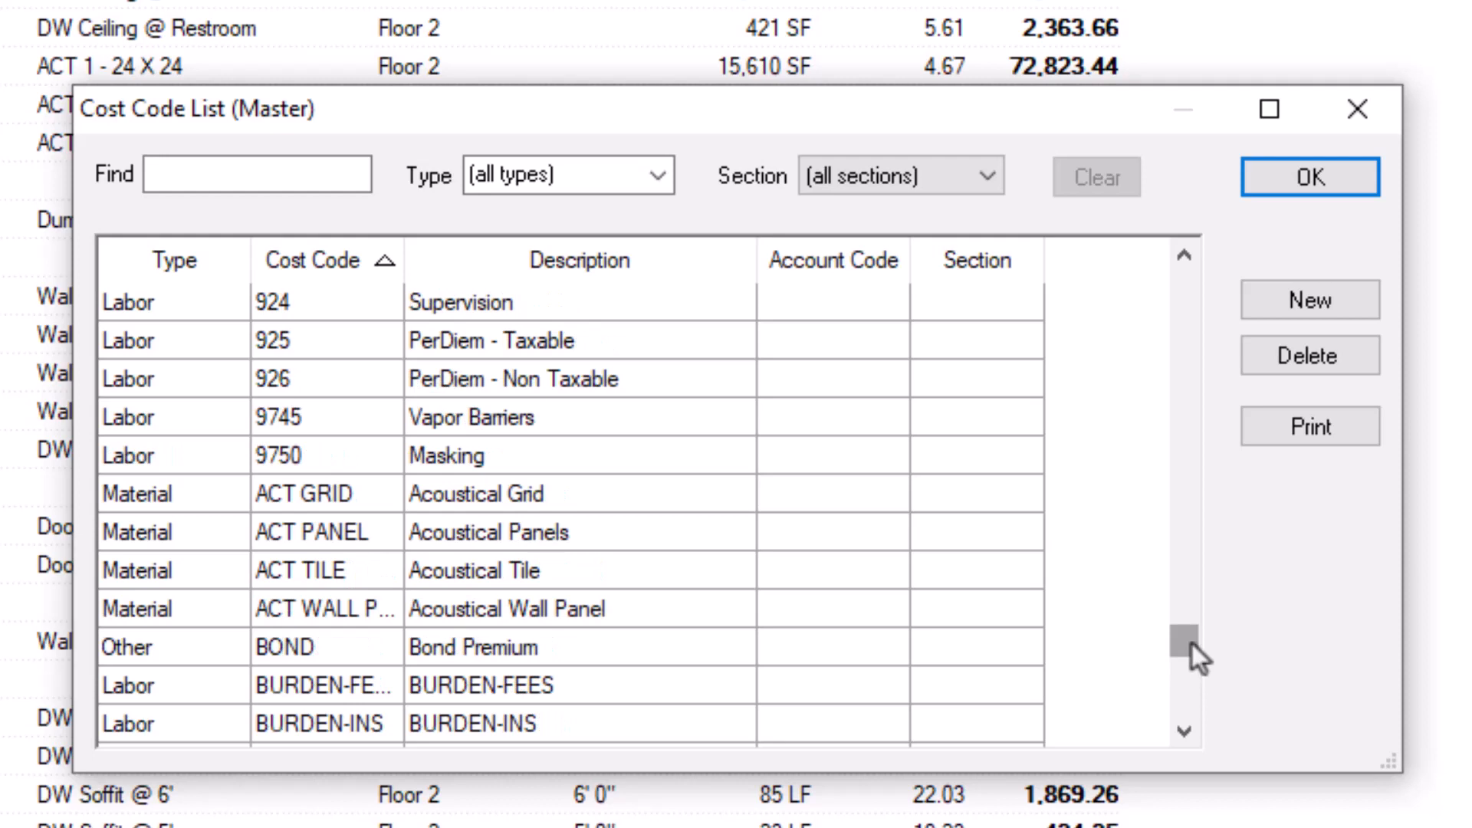
Step: Scroll through the labor, material, equipment, subcontractor and other master cost codes, then close the list
scroll(down, 3)
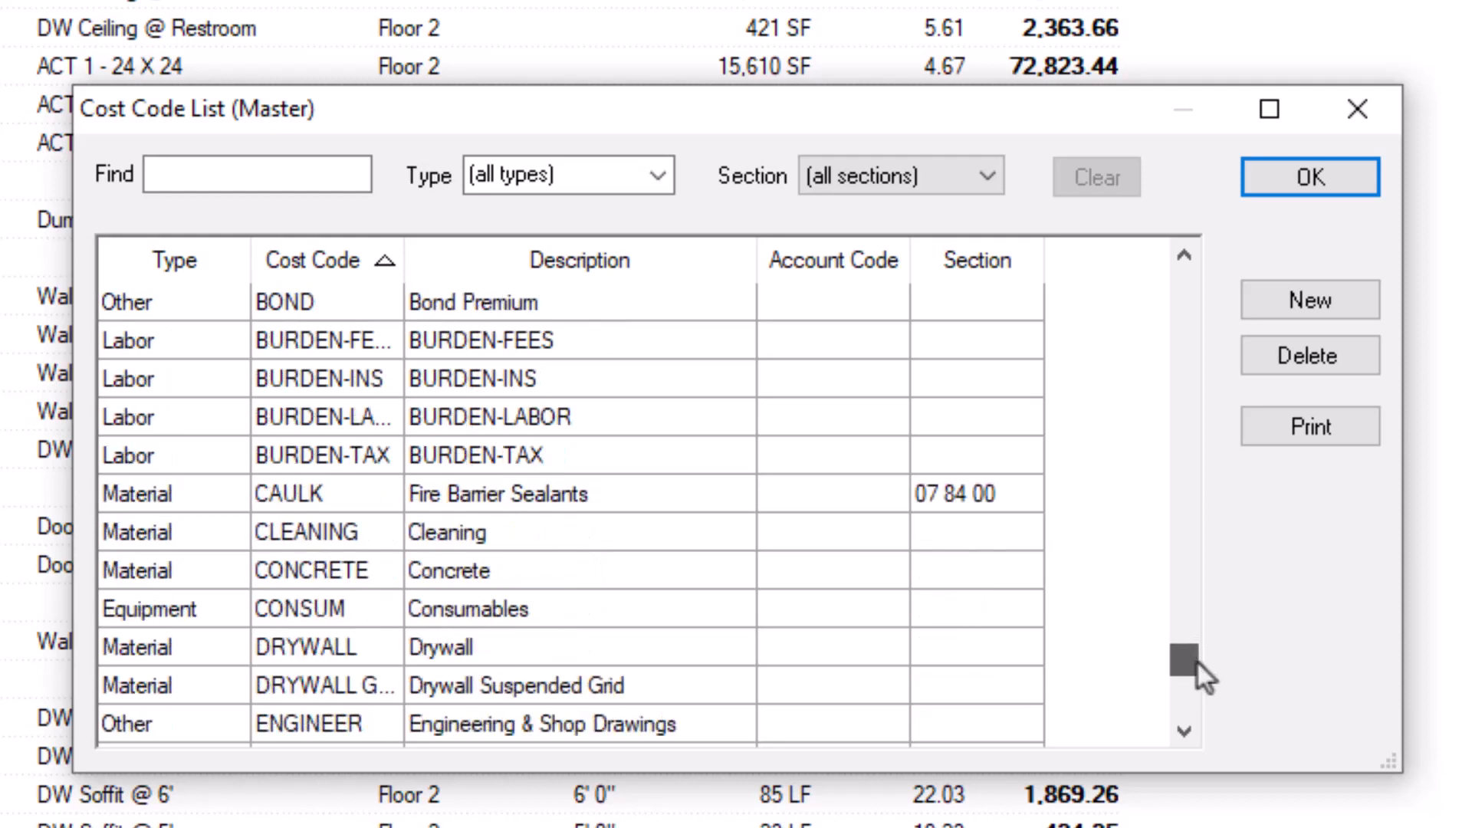
scroll(down, 3)
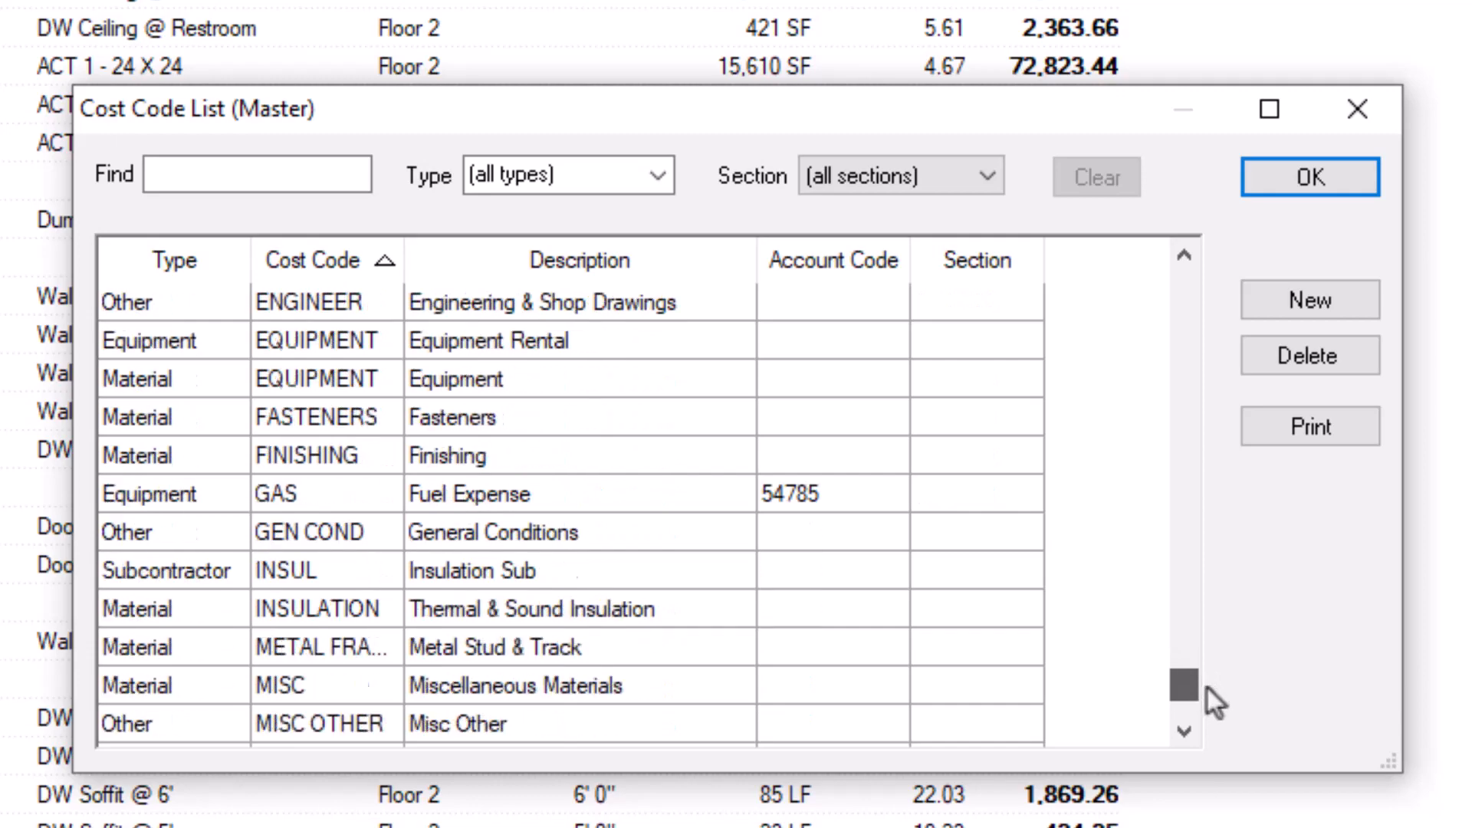
click(1308, 177)
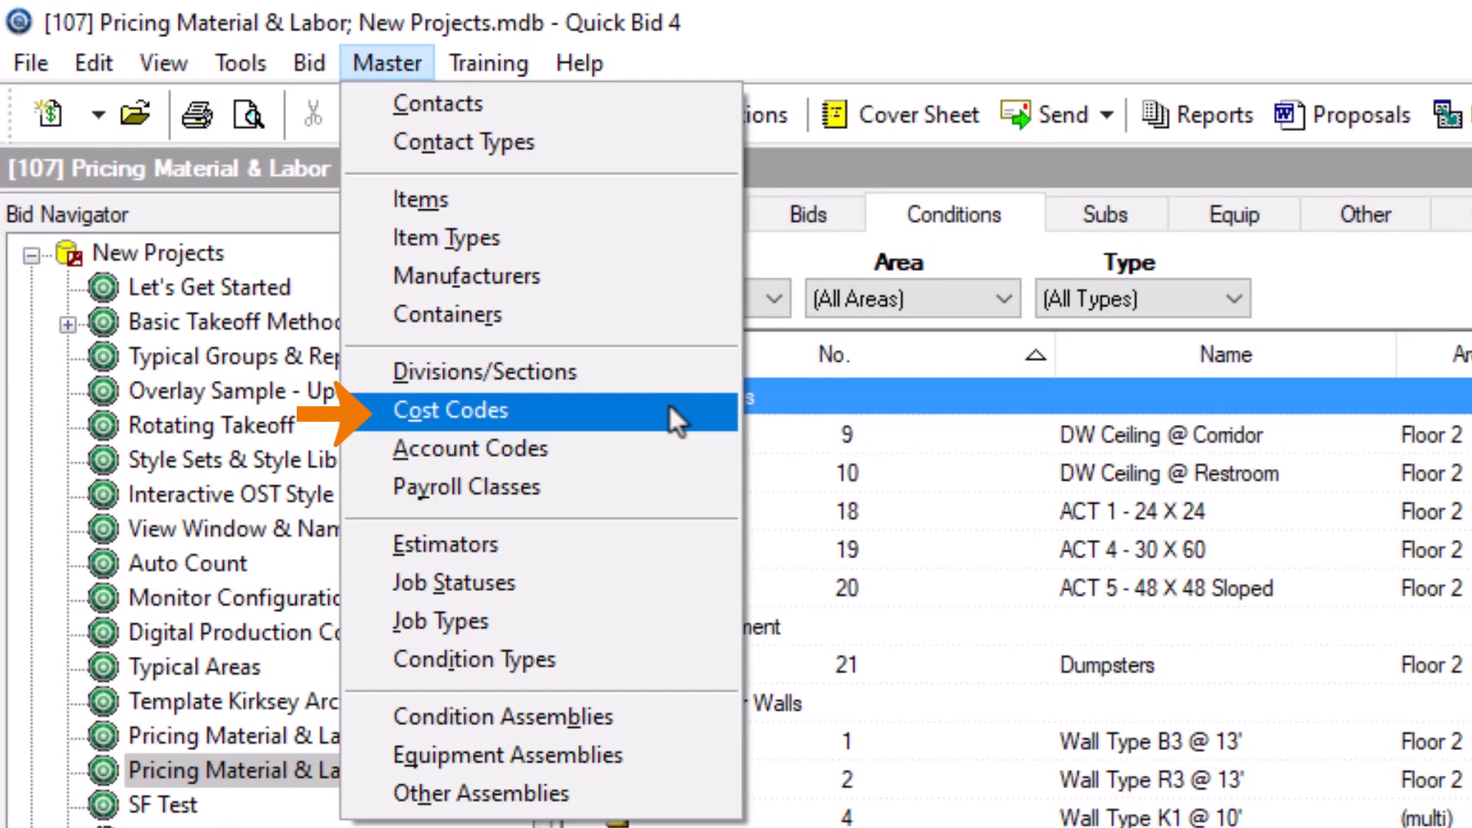
mouse_move(671, 449)
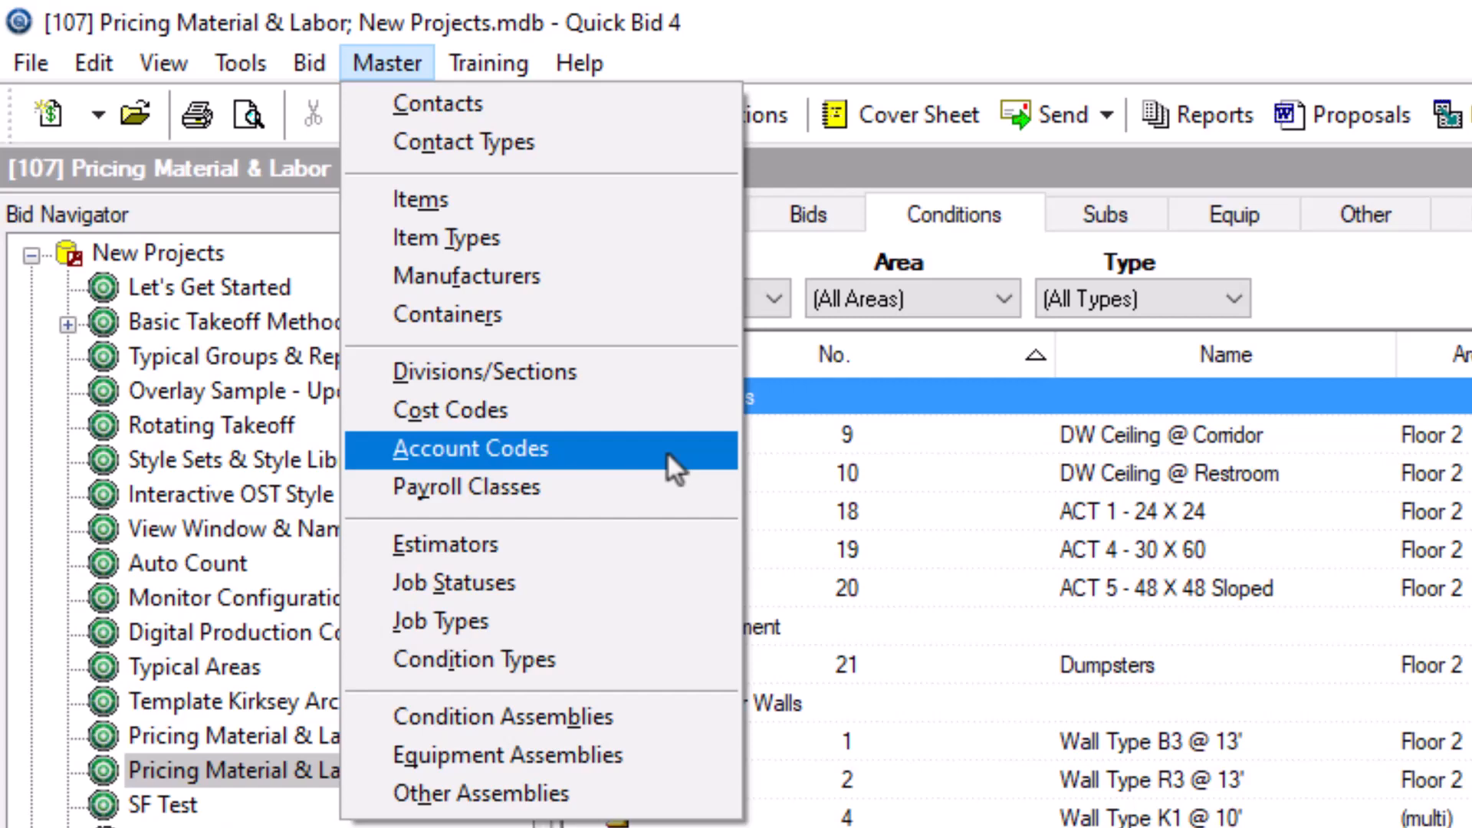
mouse_move(639, 410)
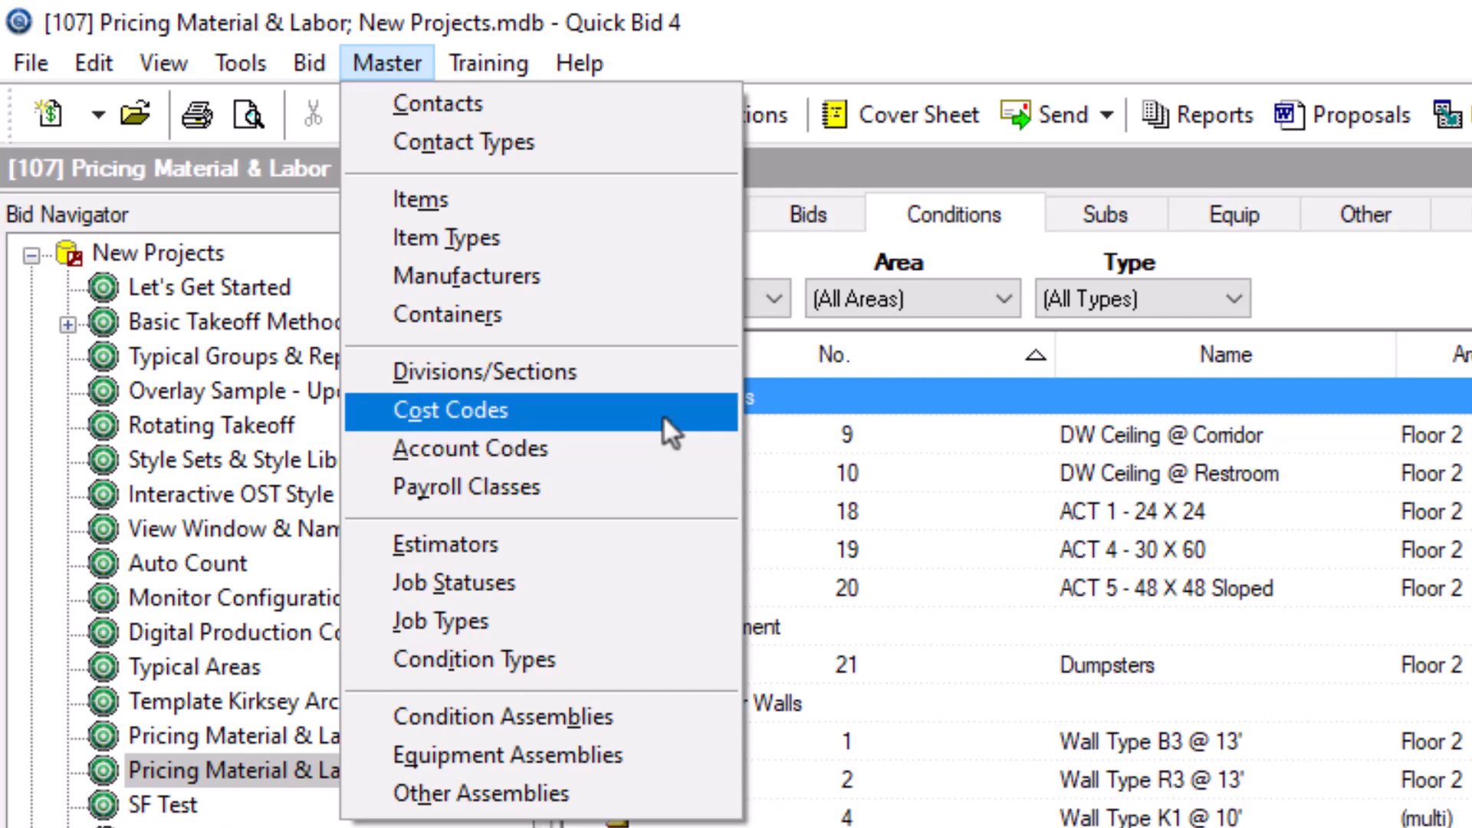
Step: Reopen the master Cost Codes list from the Master menu
click(450, 410)
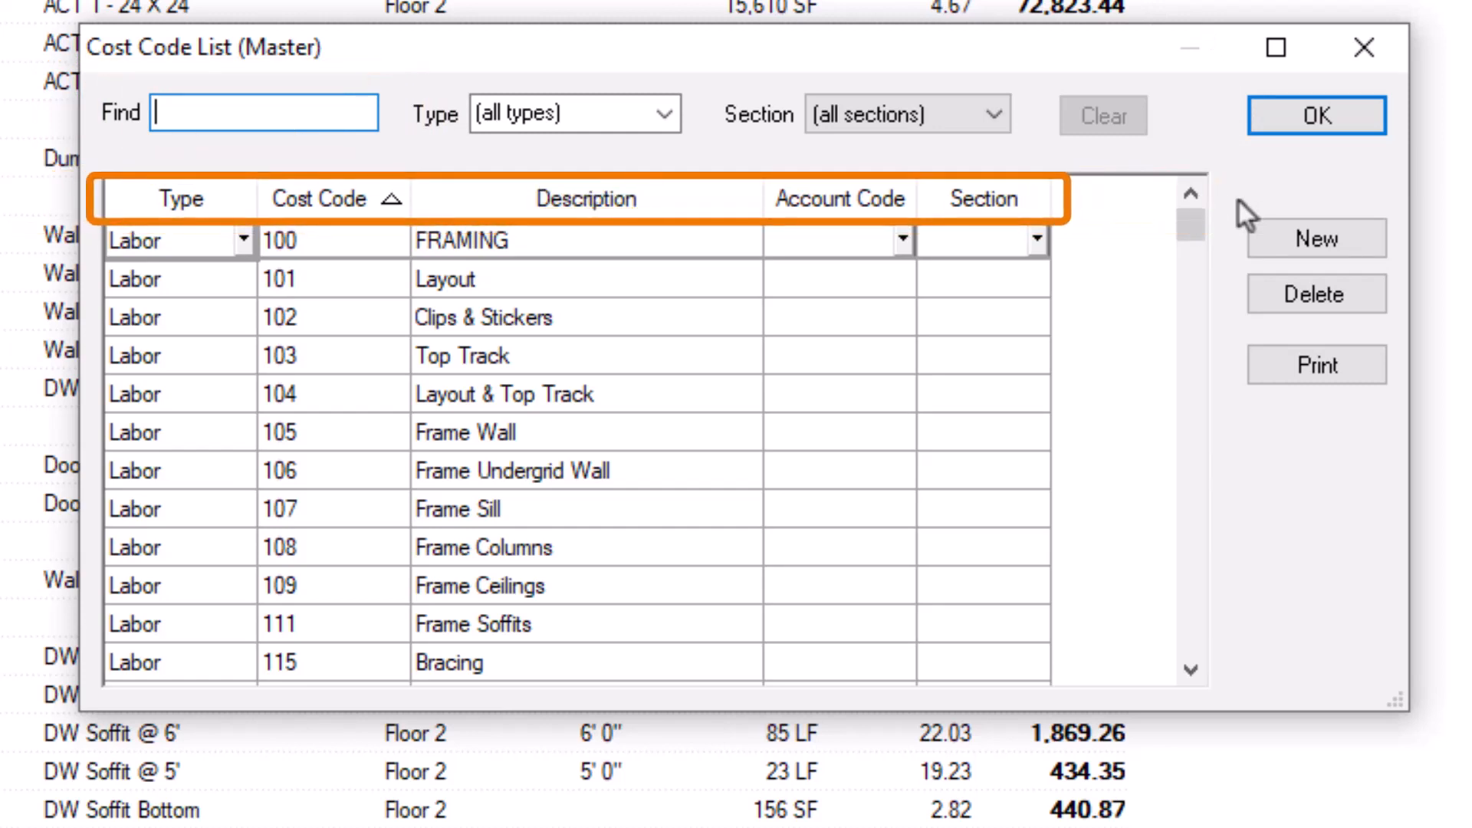
mouse_move(355, 204)
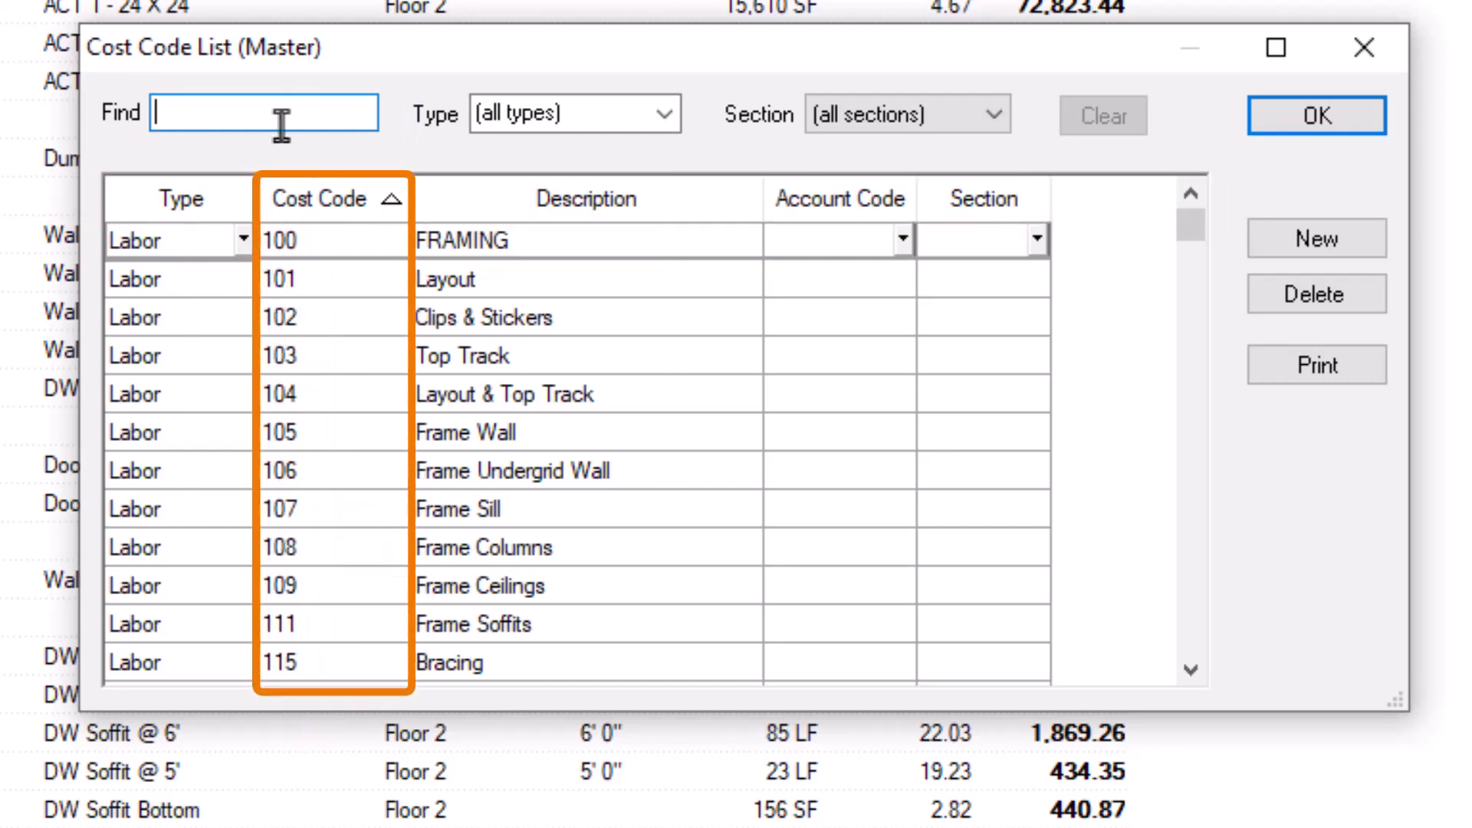
Step: Sort codes by Description, search 'fr' for Frame entries, and open the Type filter
text(2)
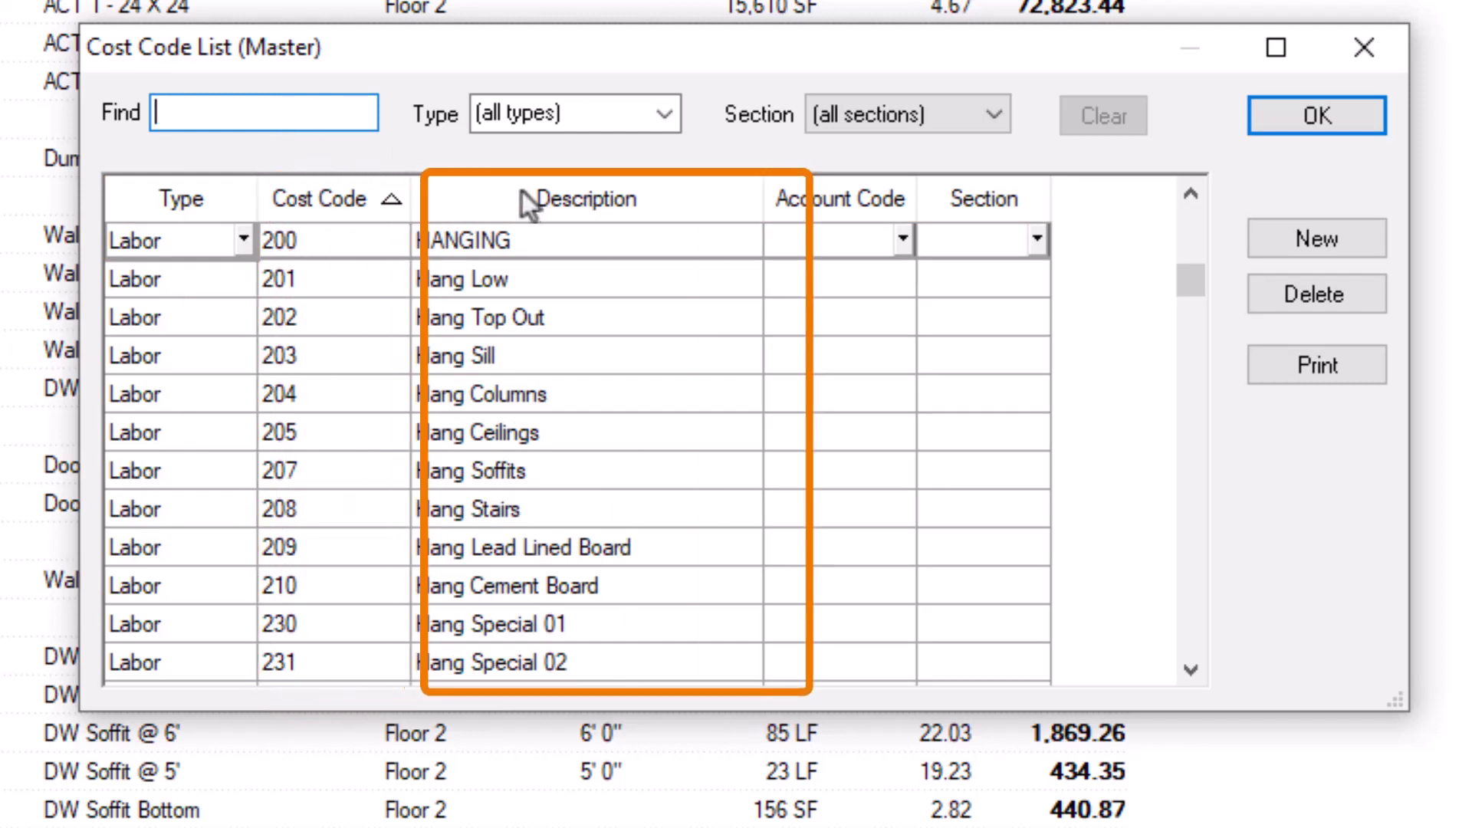
click(585, 198)
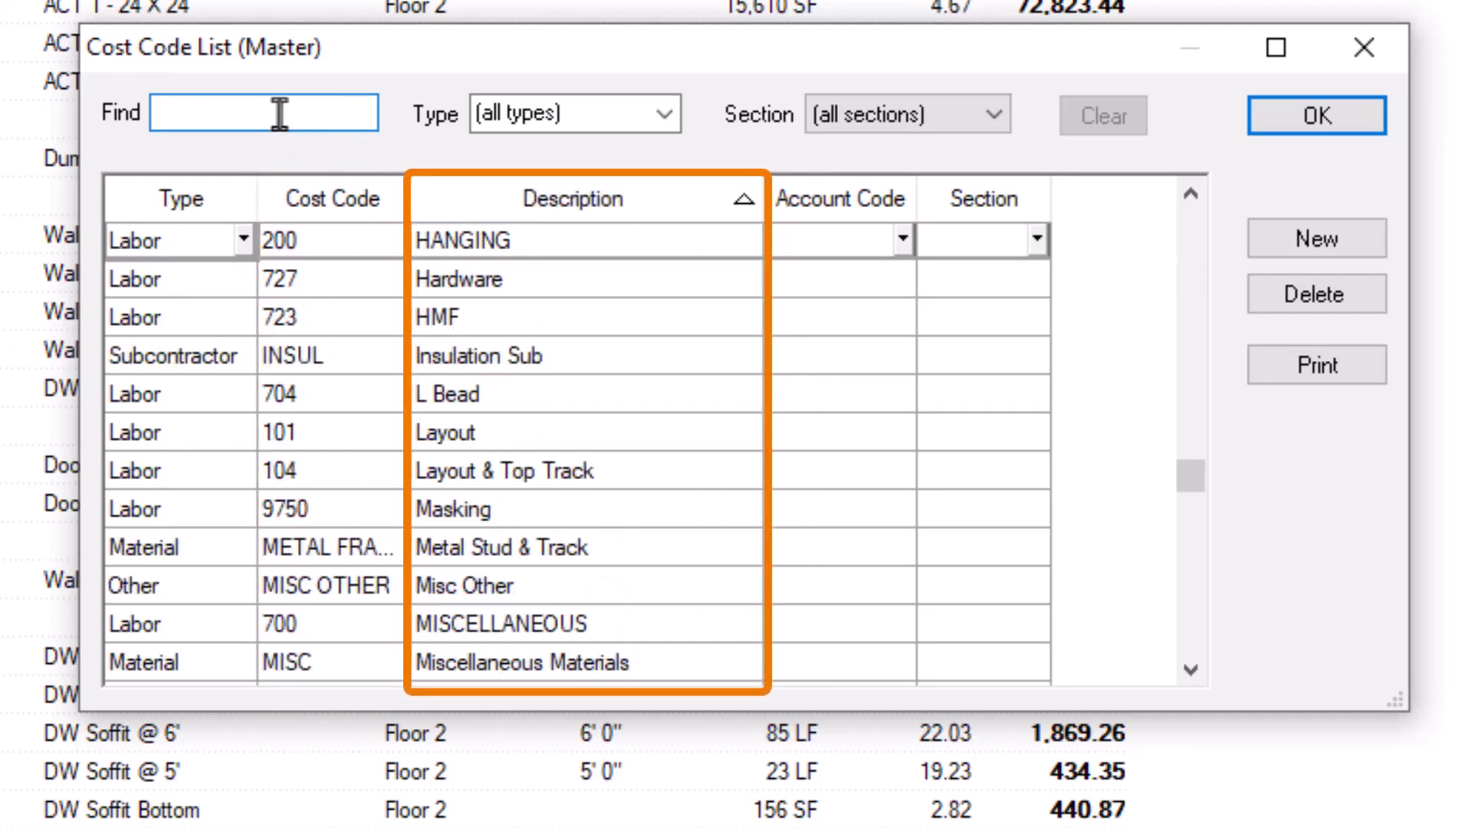
text(fr)
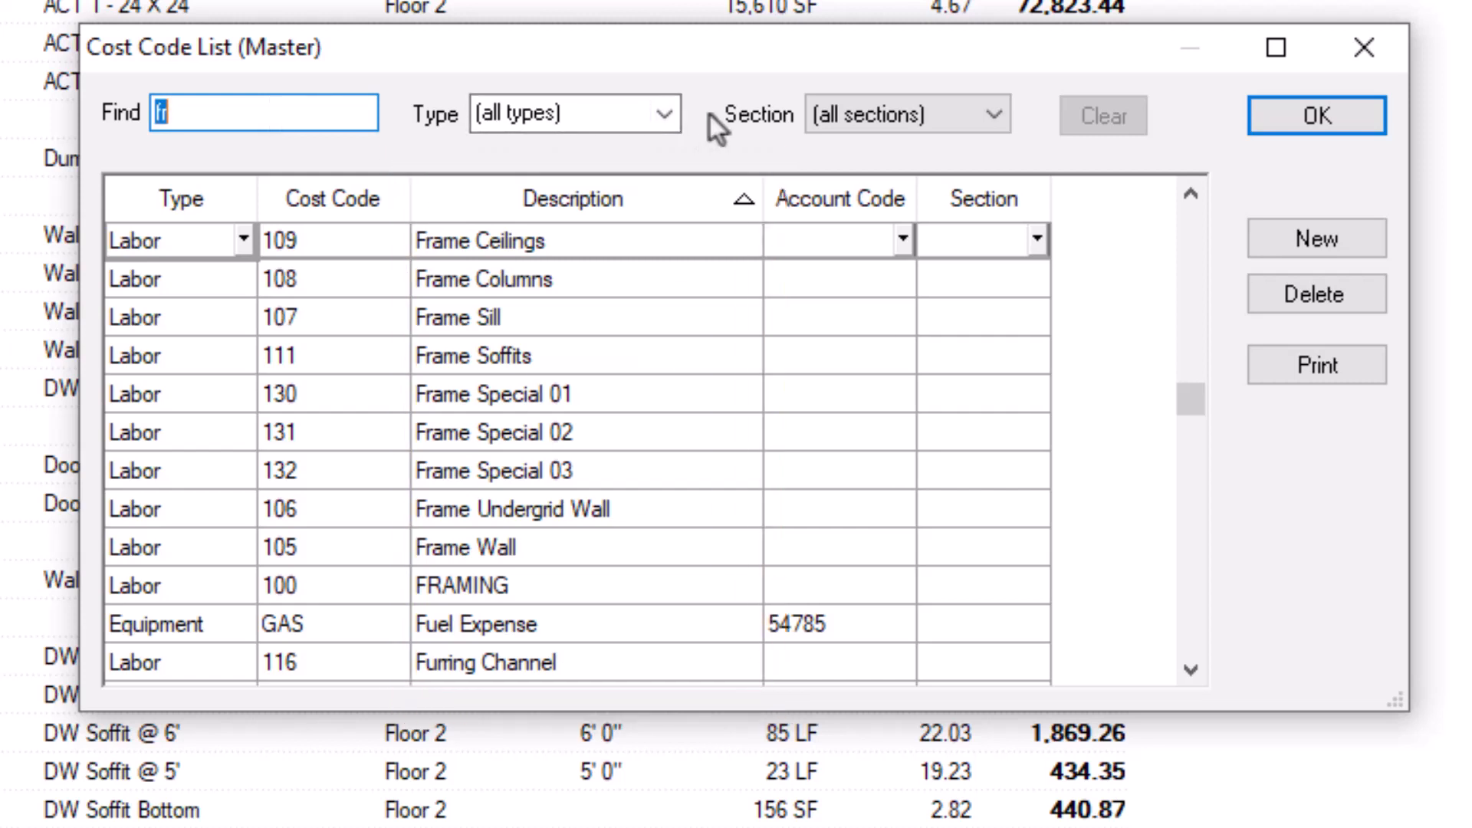
click(665, 114)
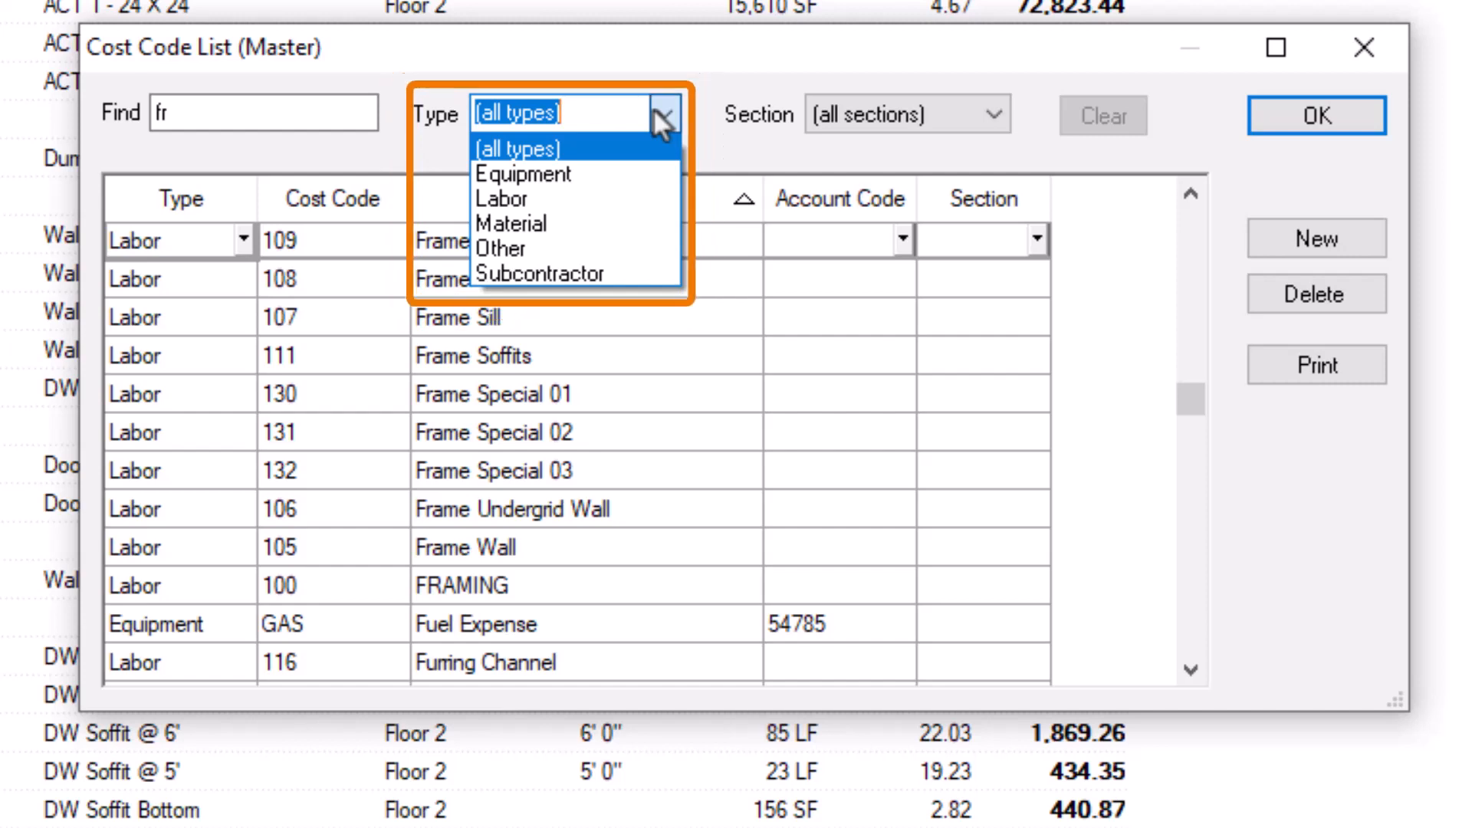
click(518, 148)
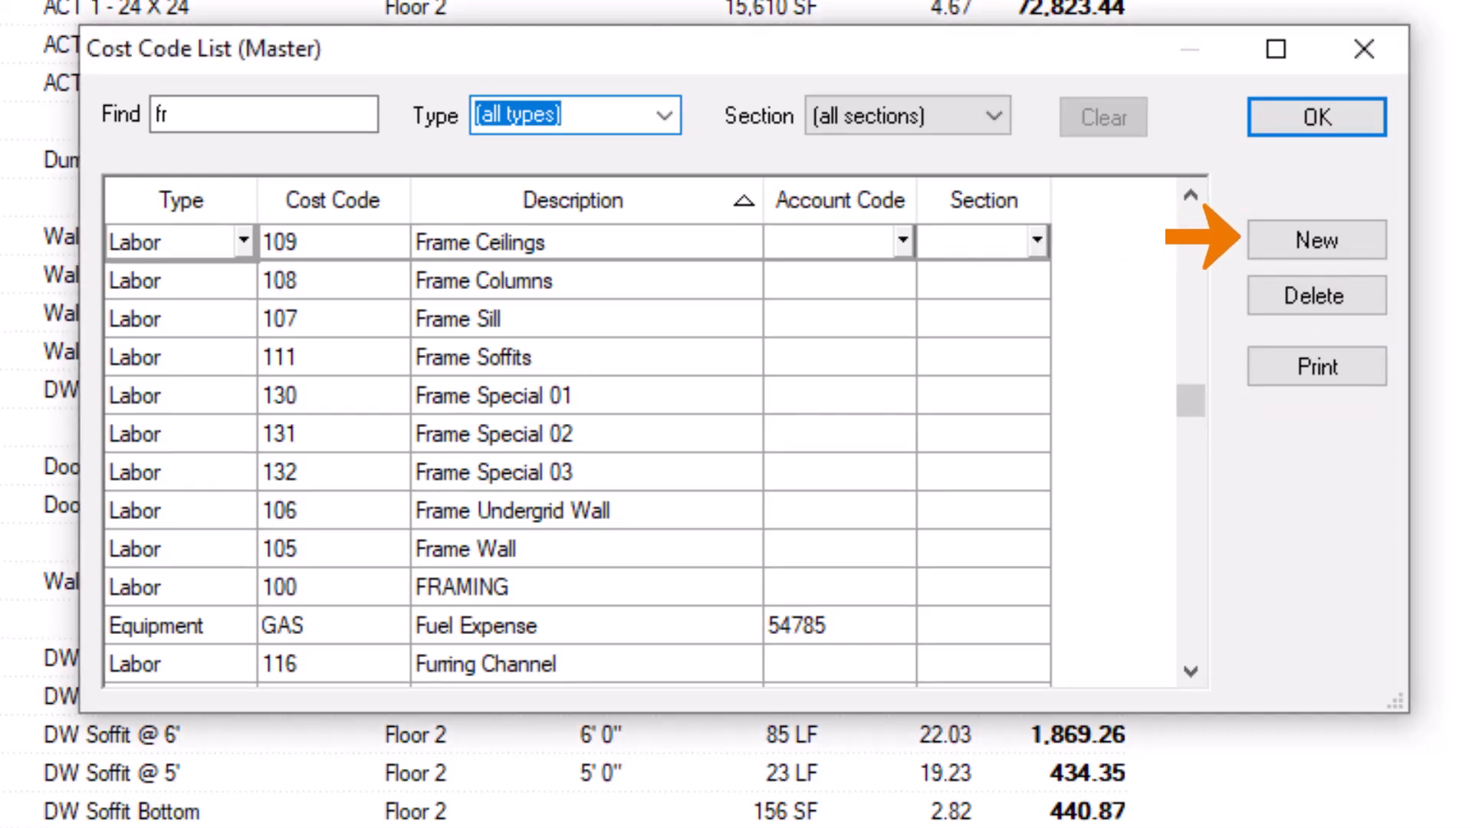
mouse_move(1421, 280)
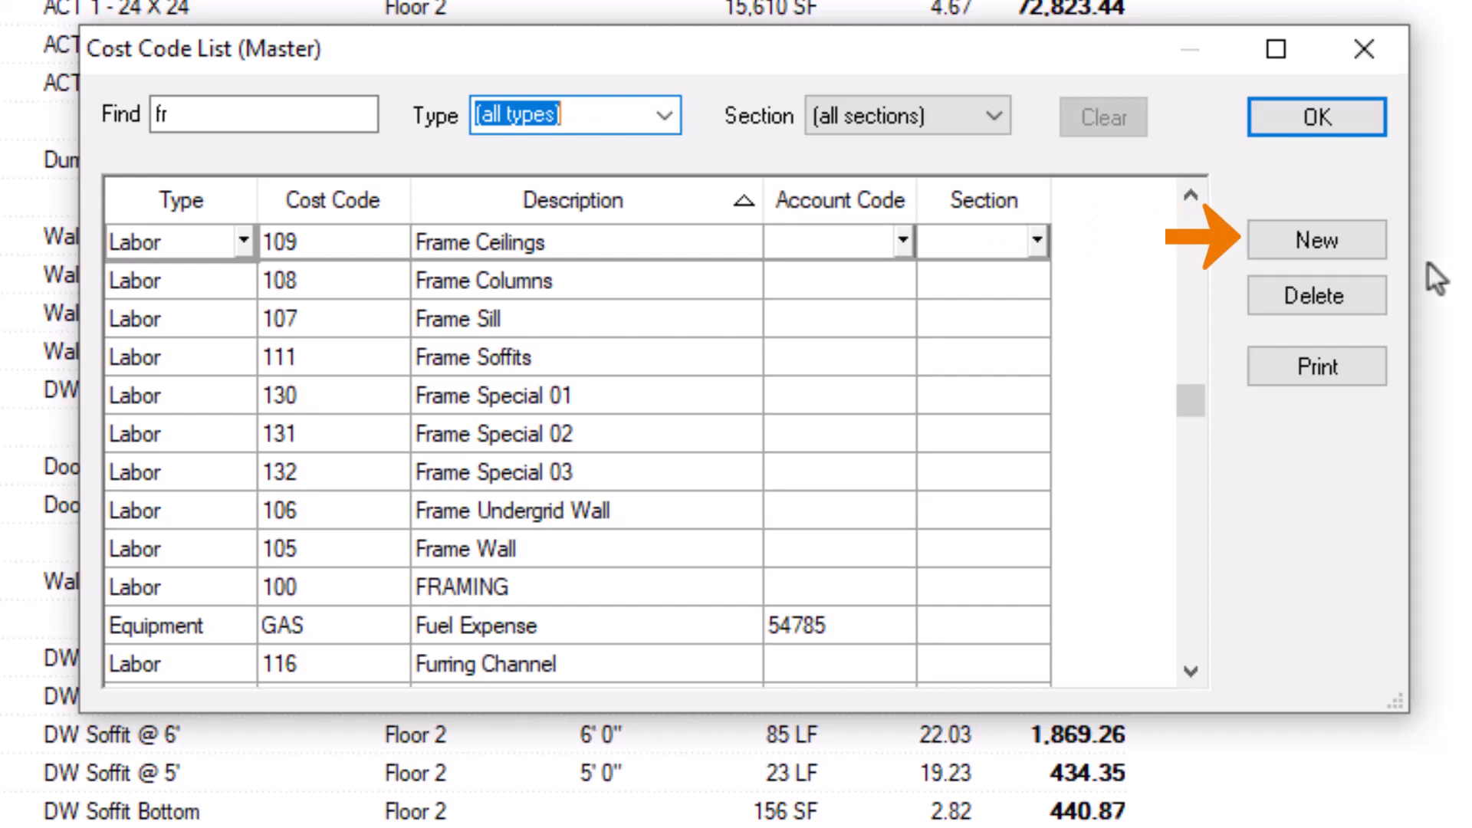
Step: Insert a new blank cost code and set its type to Other
key(insert)
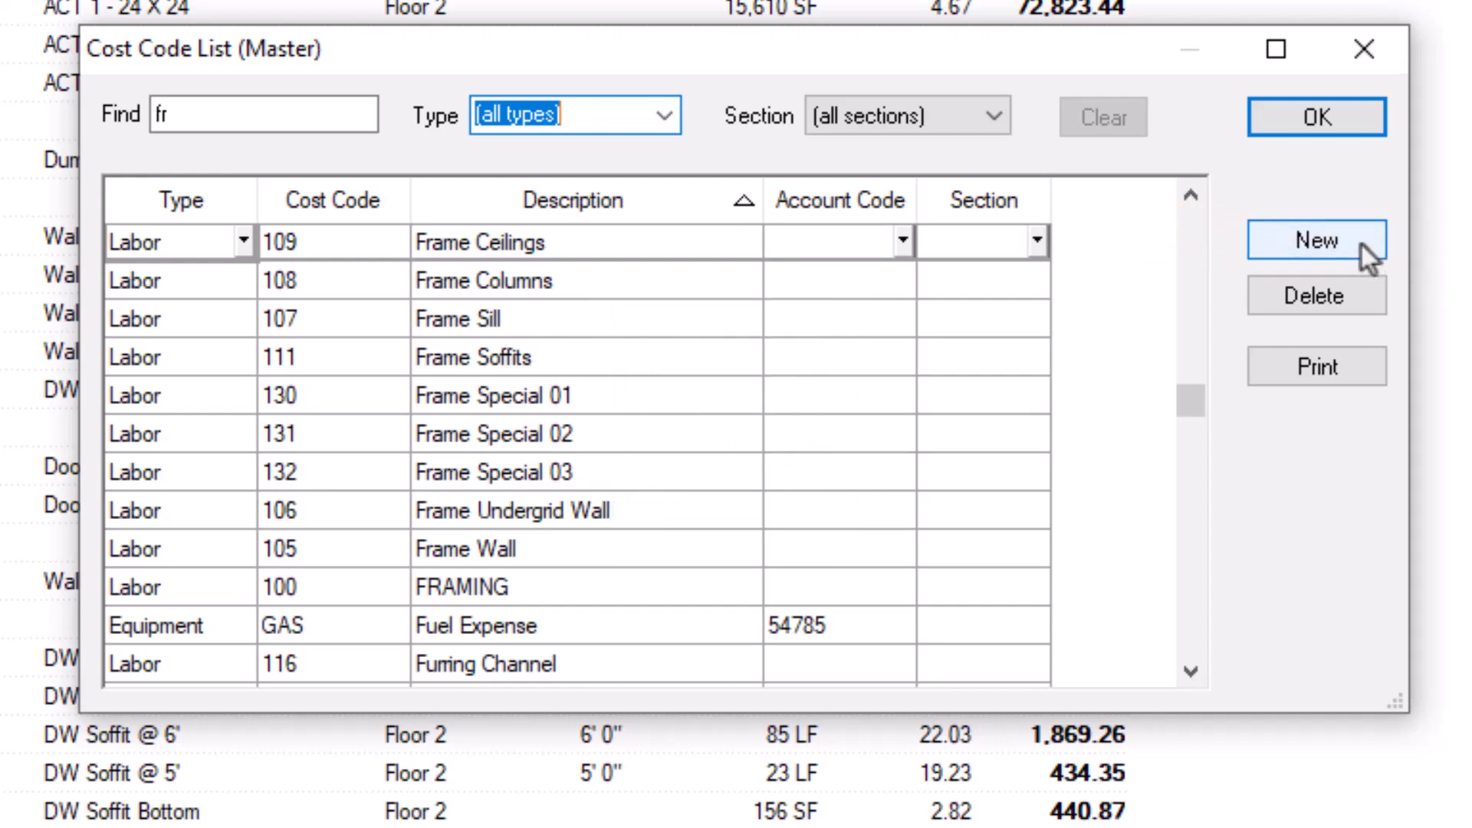
click(1315, 239)
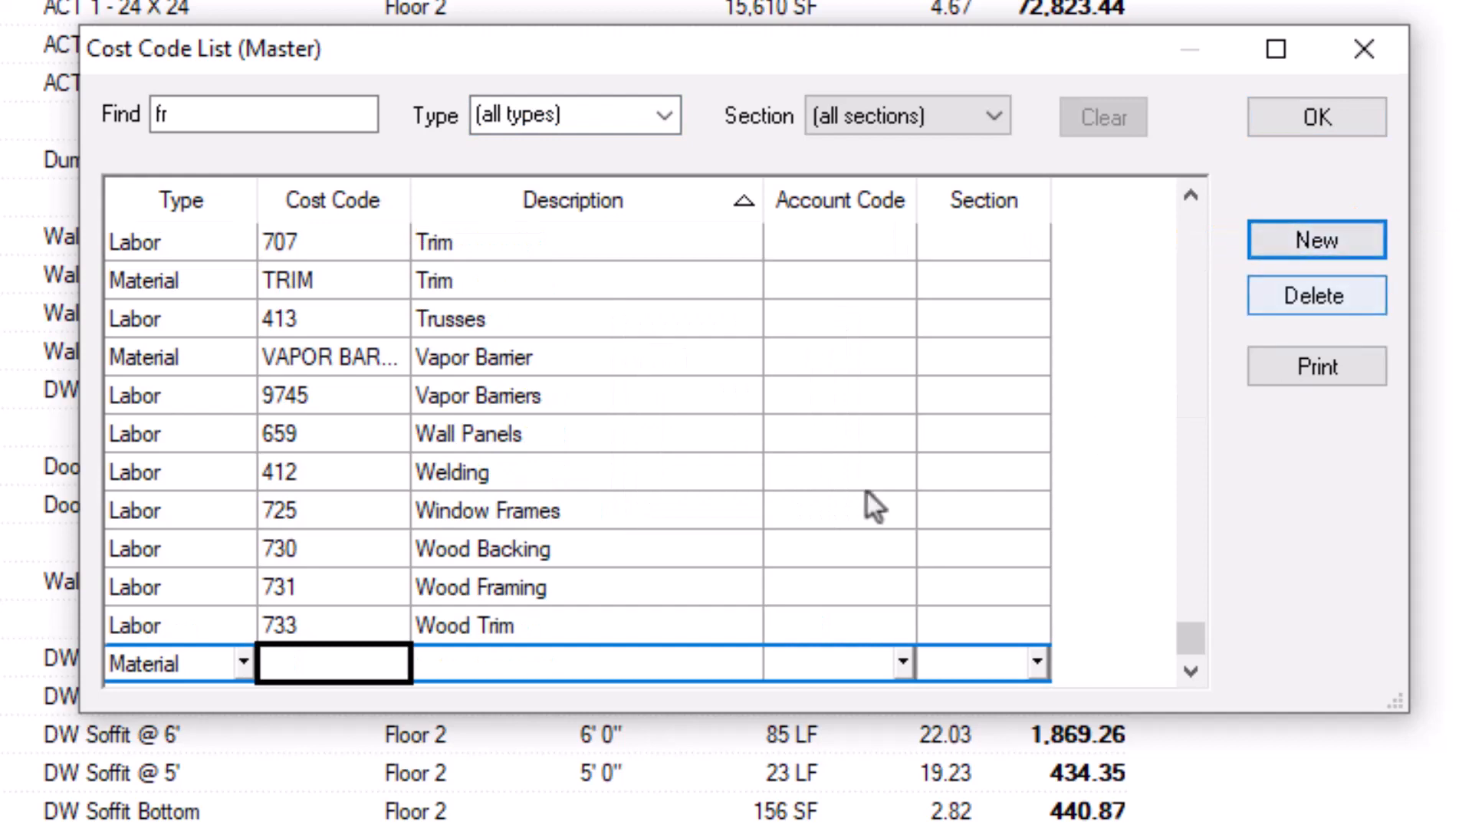
click(245, 662)
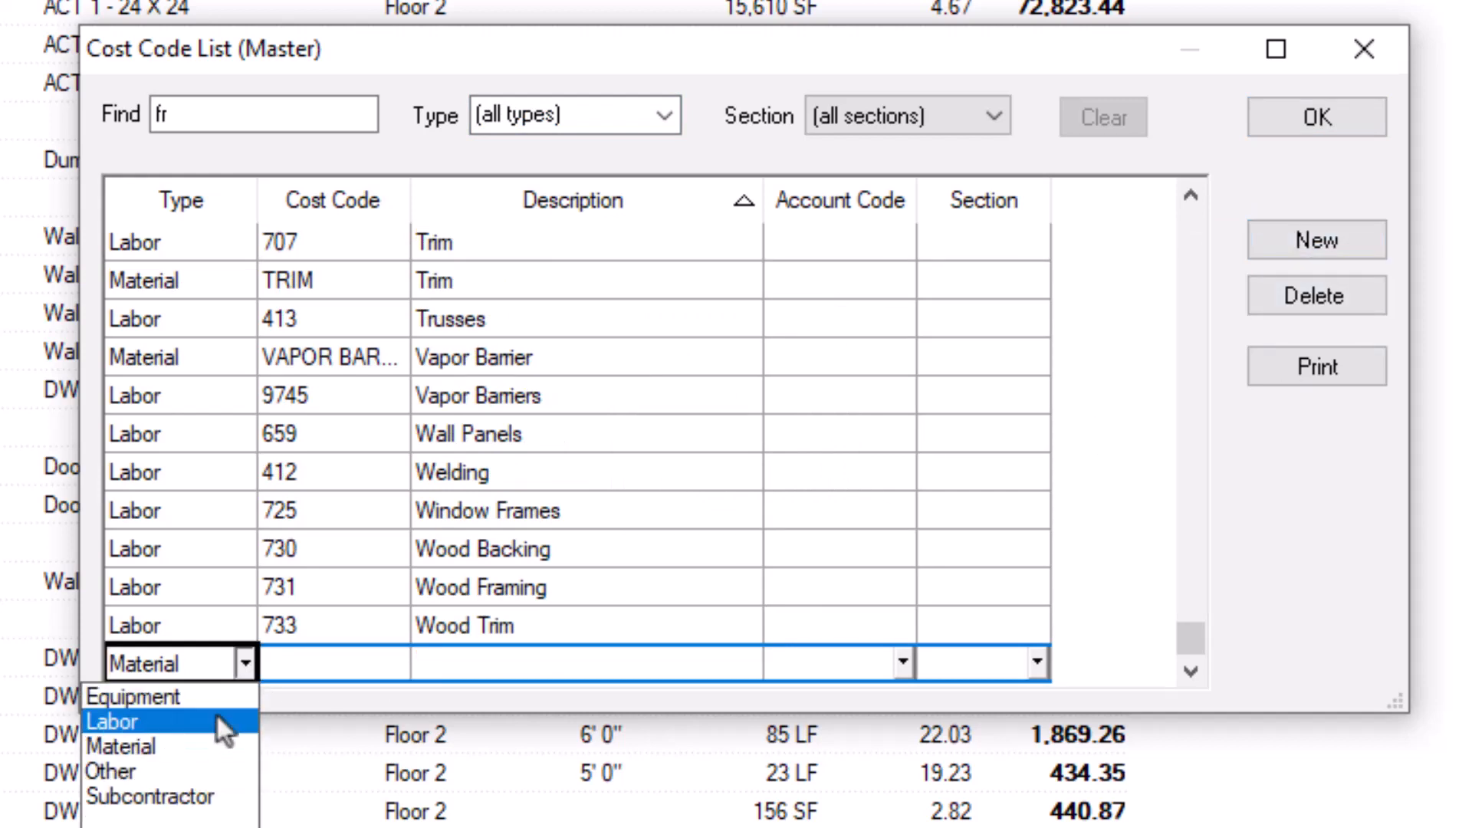
click(112, 721)
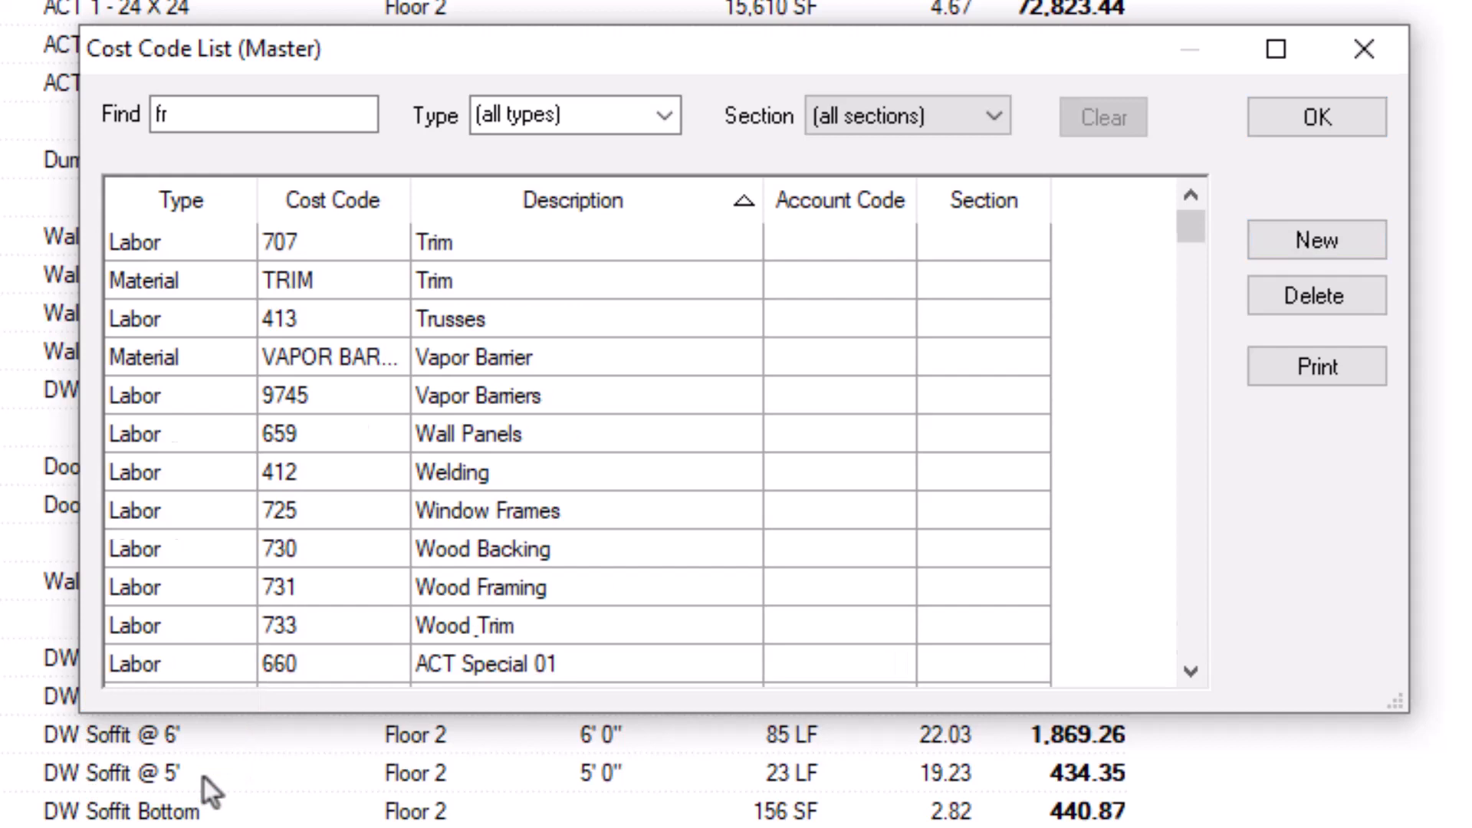
Step: Enter cost code MOBIL with the description 'Job Mobilization'
click(1316, 239)
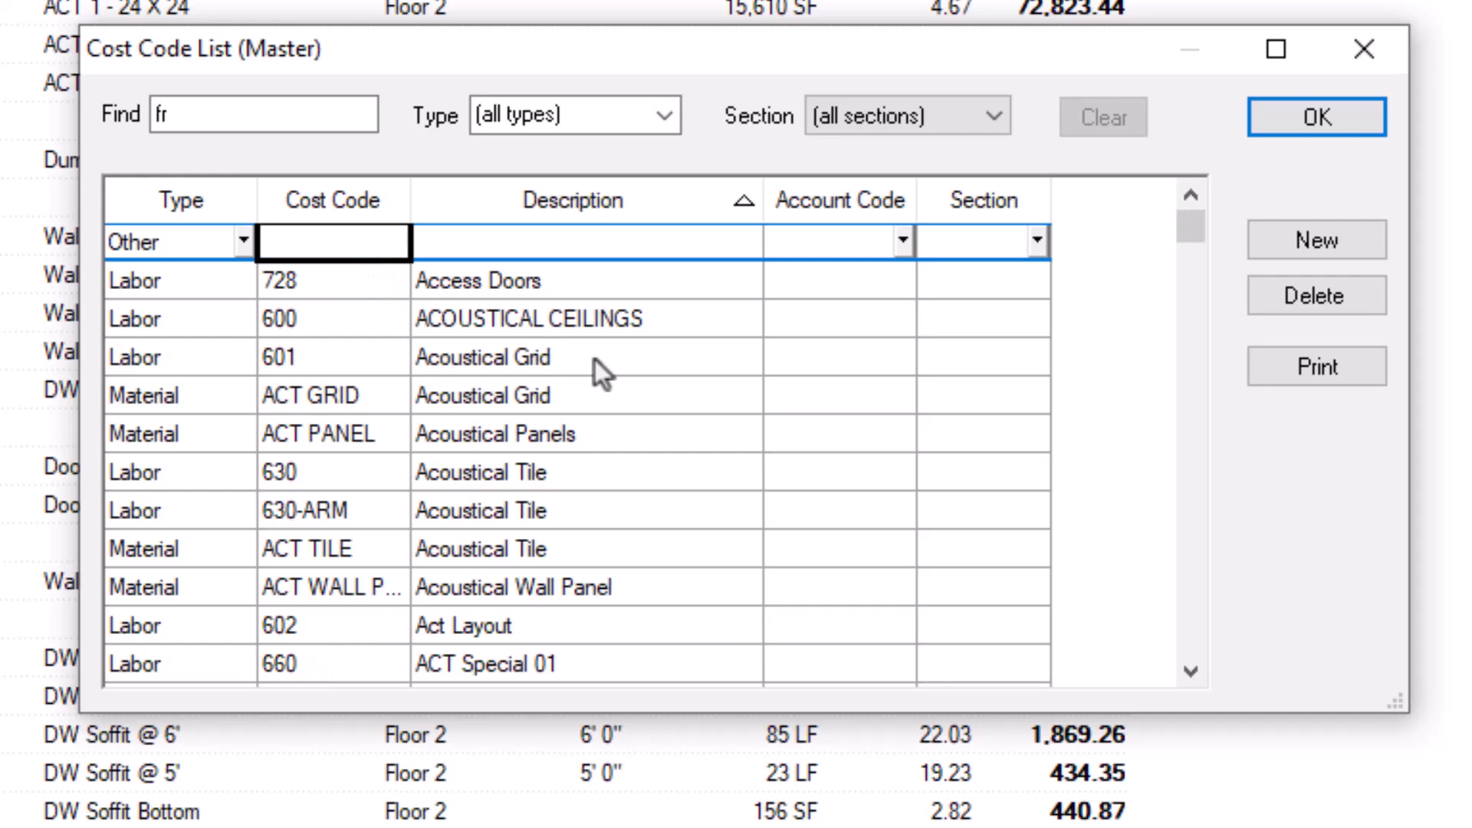
text(M)
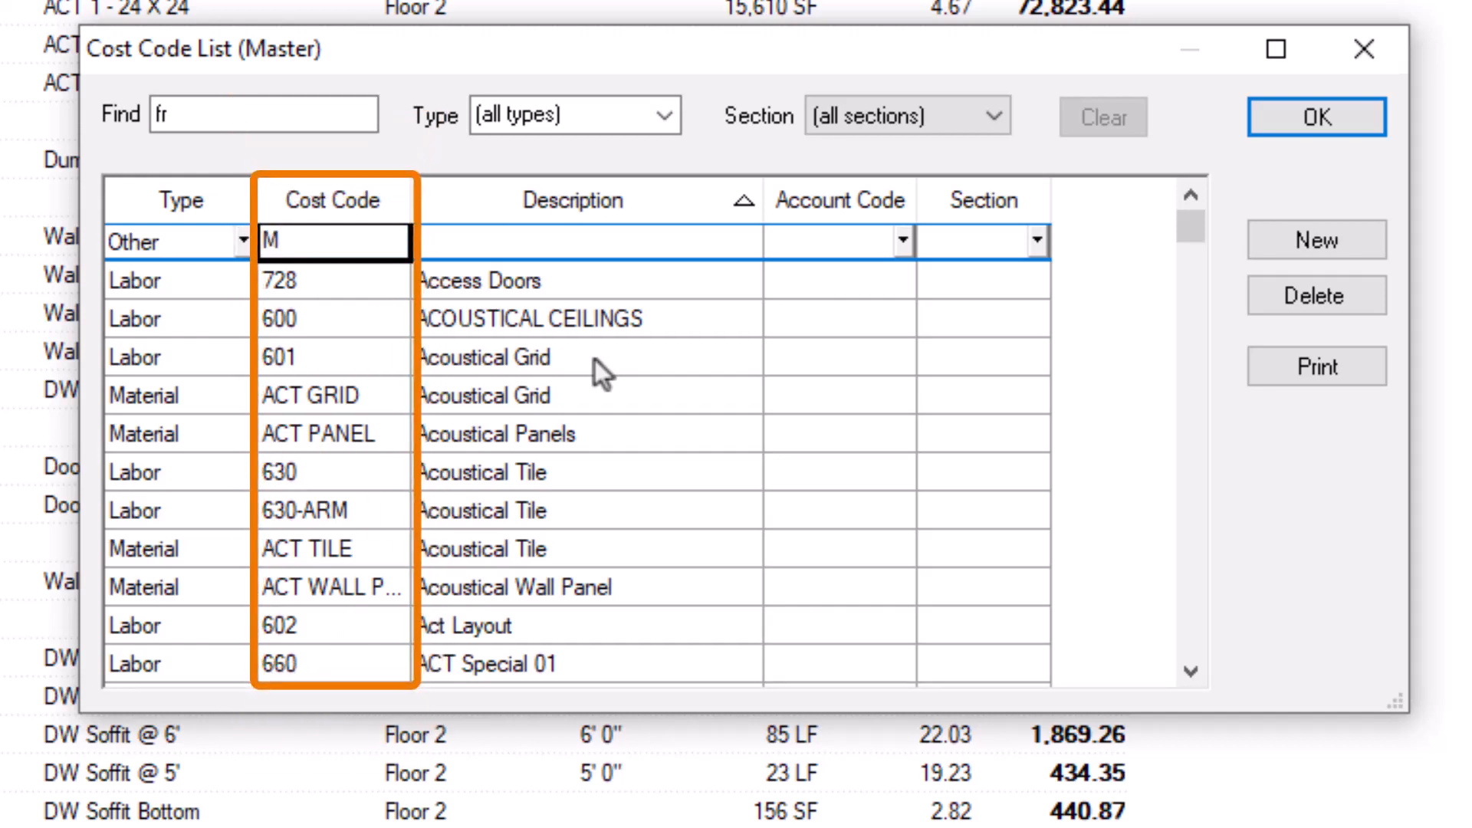
text(OBIL)
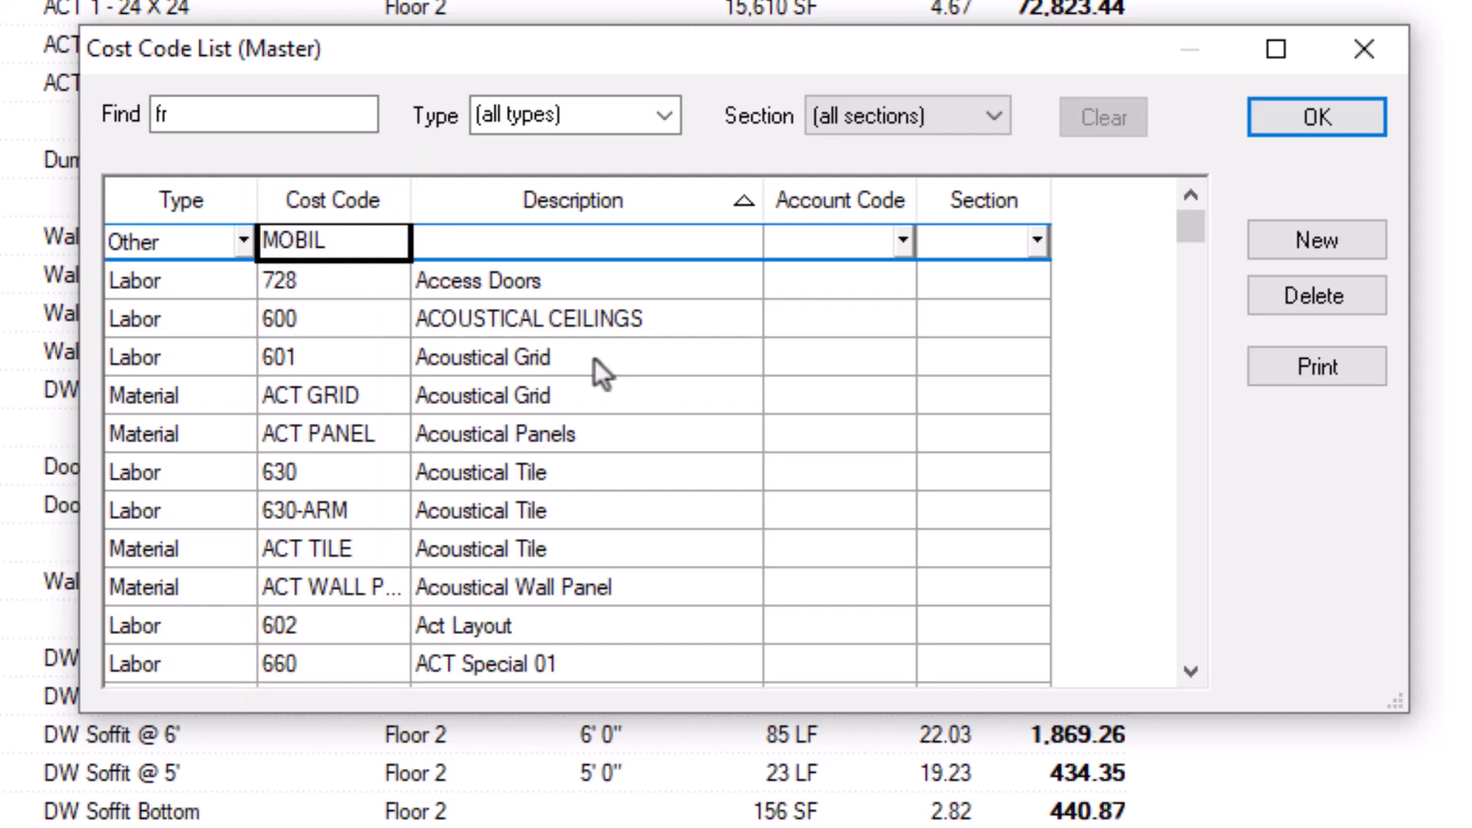
mouse_move(672, 326)
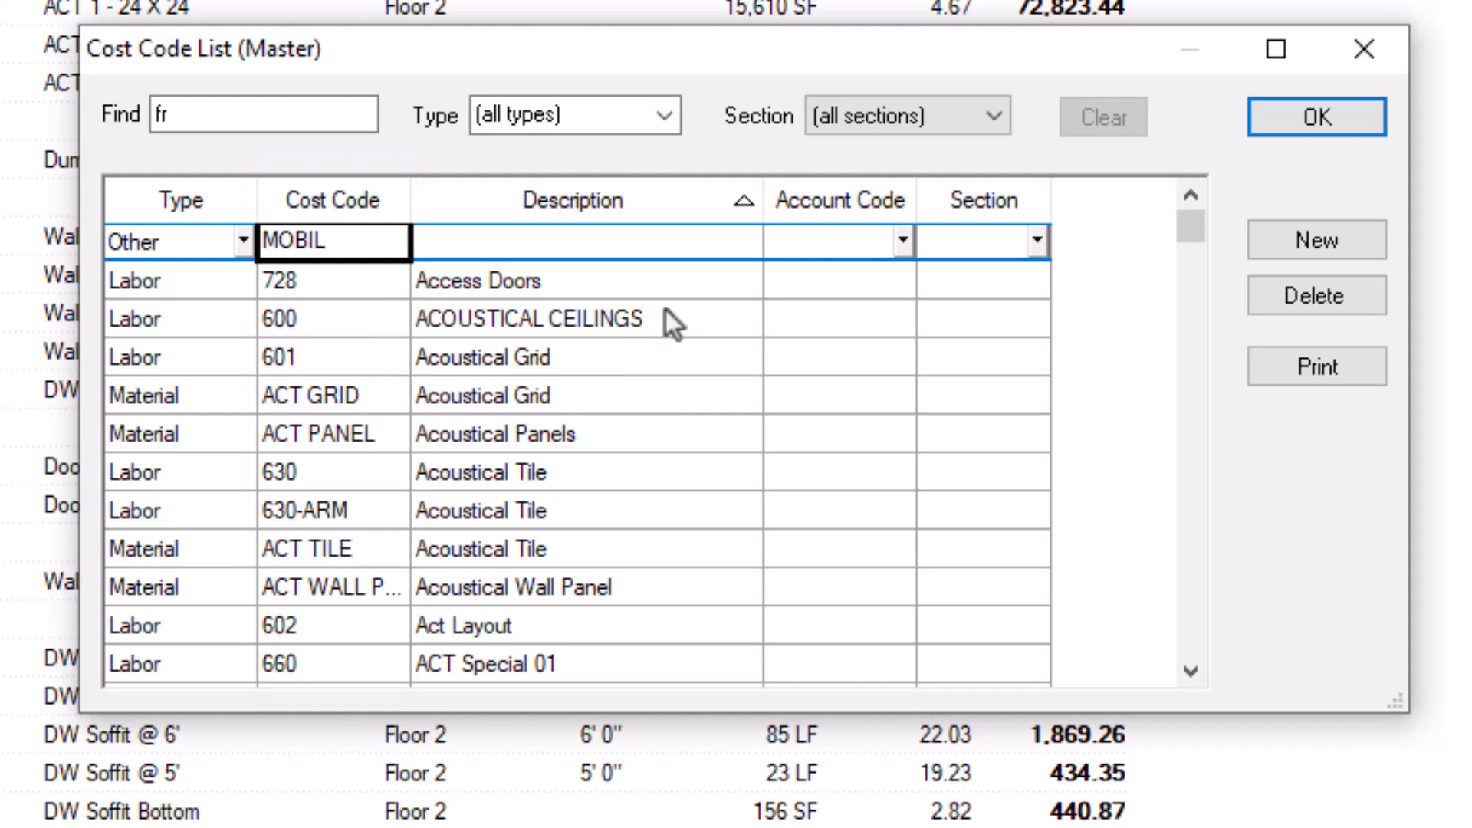
click(582, 240)
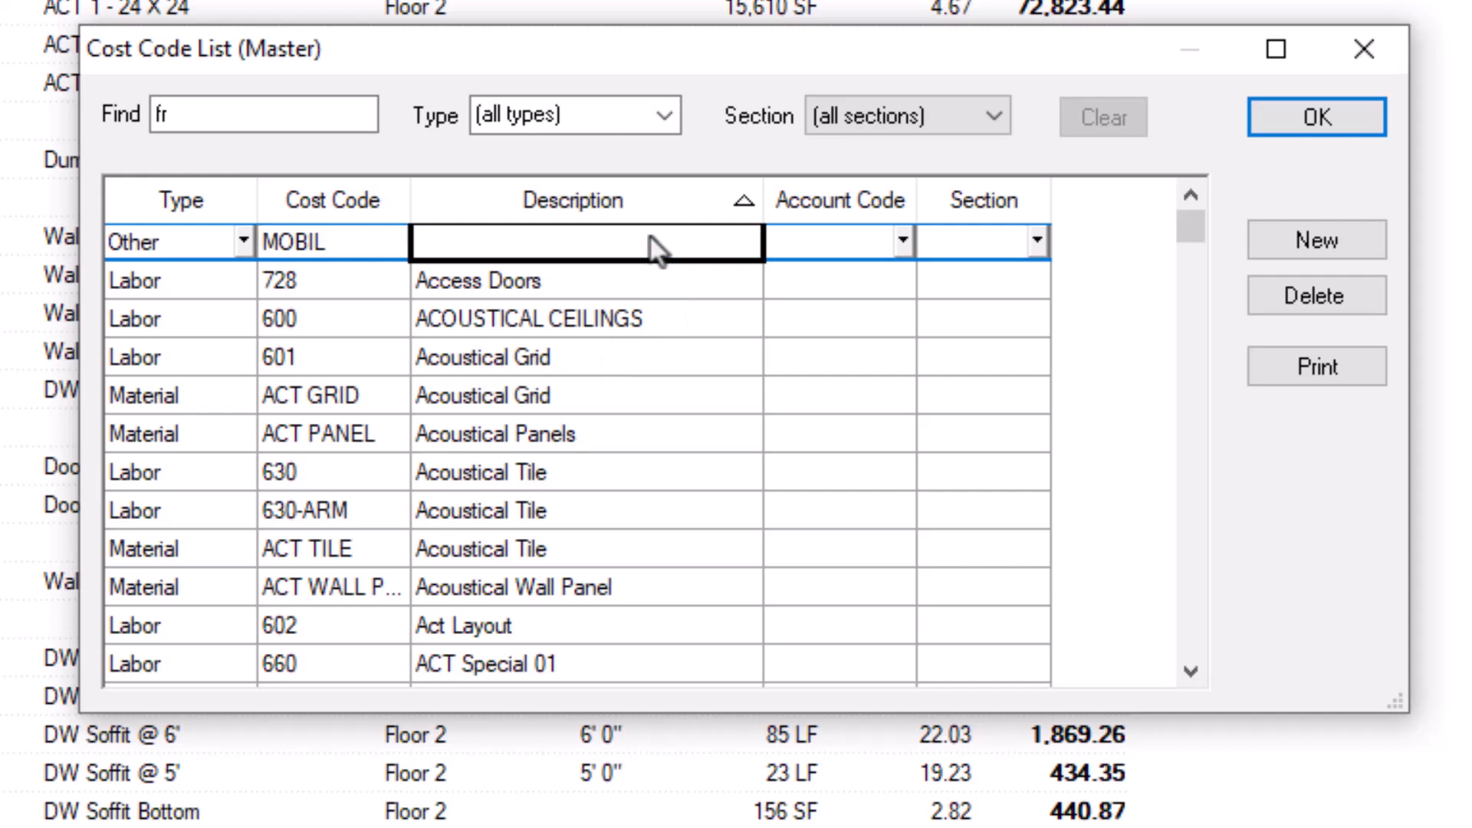
text(Job Mobilization)
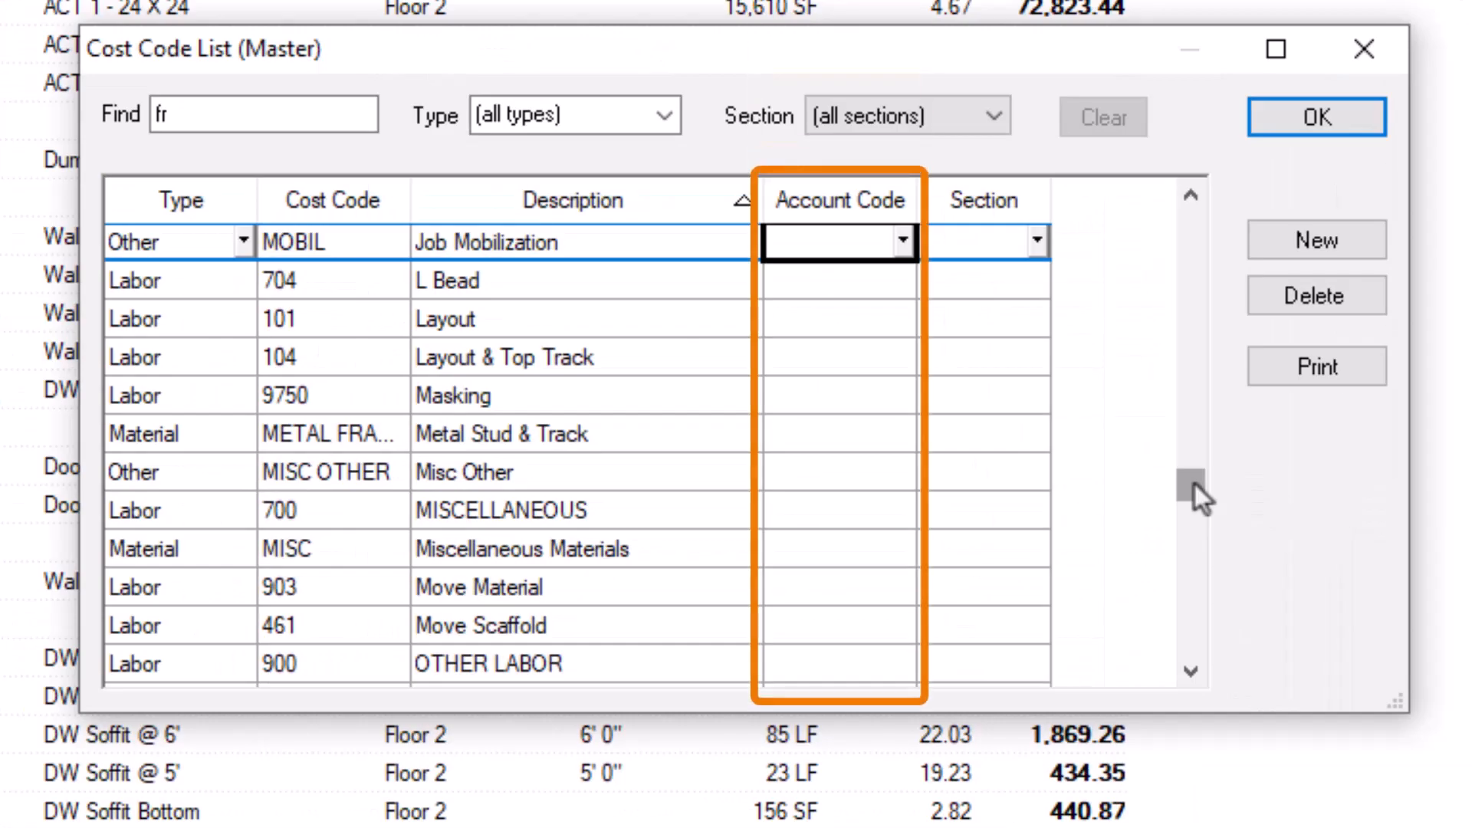
Step: Add account code 65874 'Hanging Labor' and apply it to Hang Ceilings
scroll(up, 3)
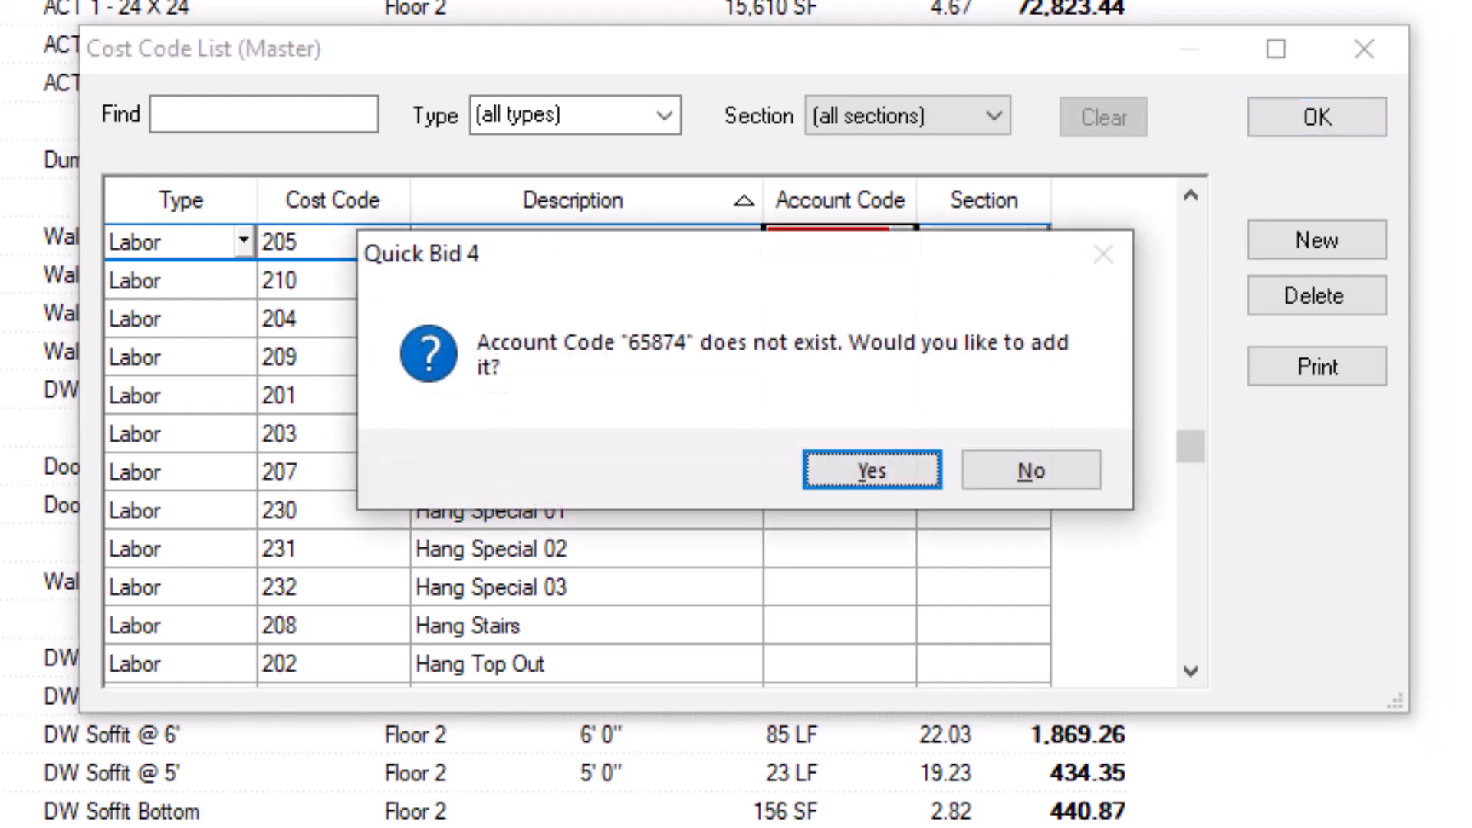
mouse_move(871, 469)
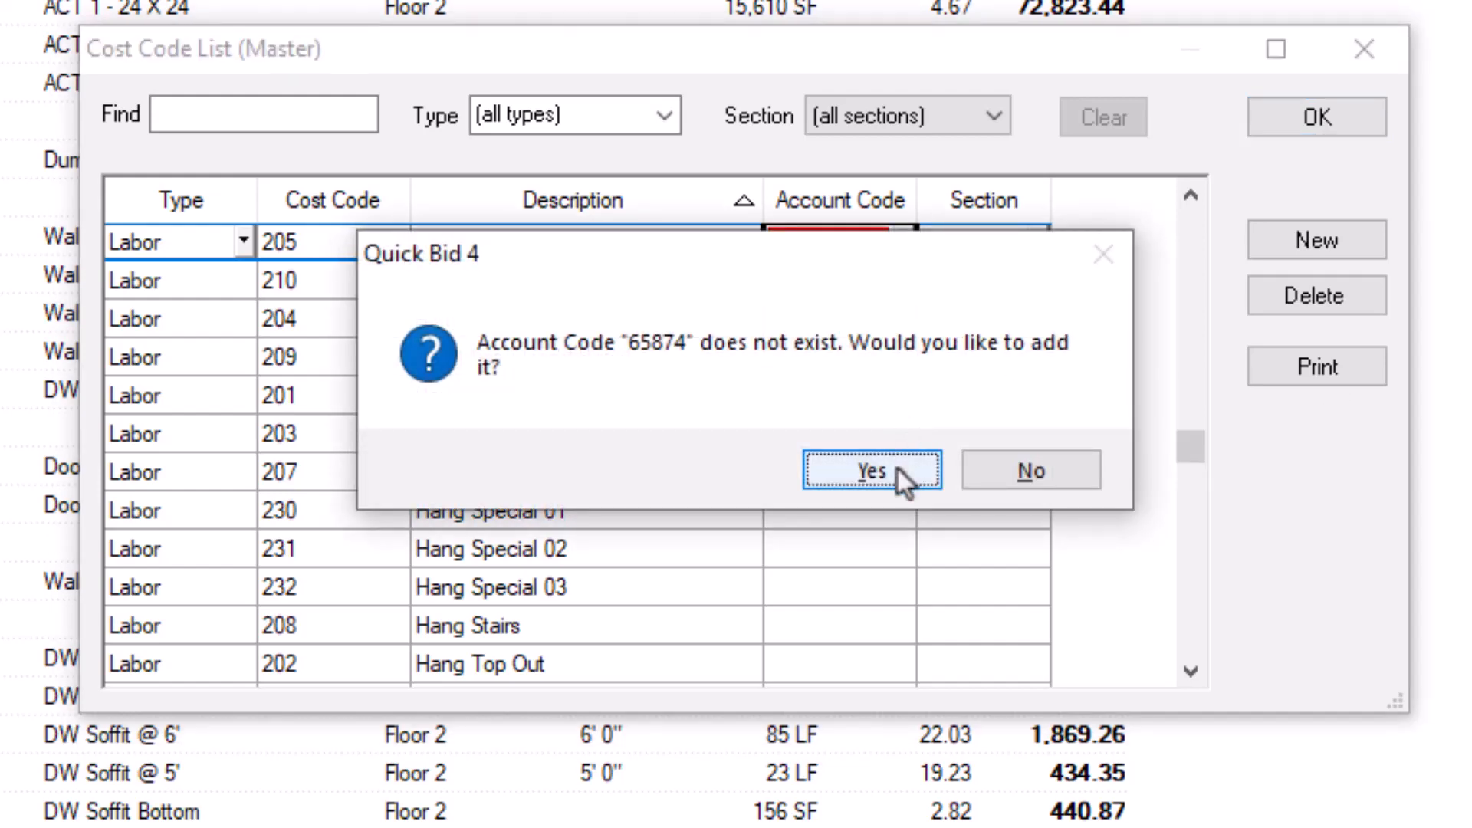
click(870, 469)
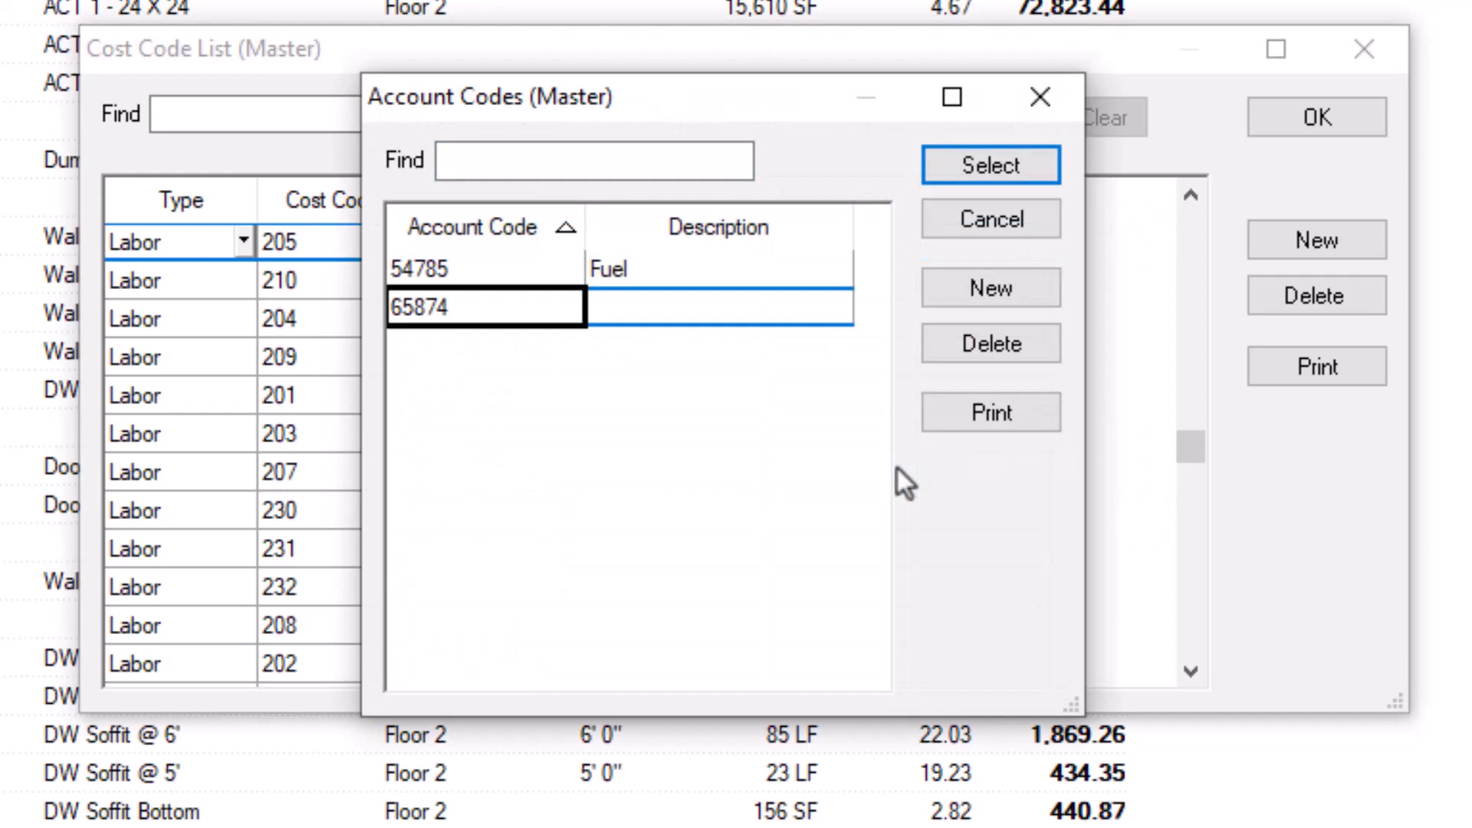
mouse_move(784, 404)
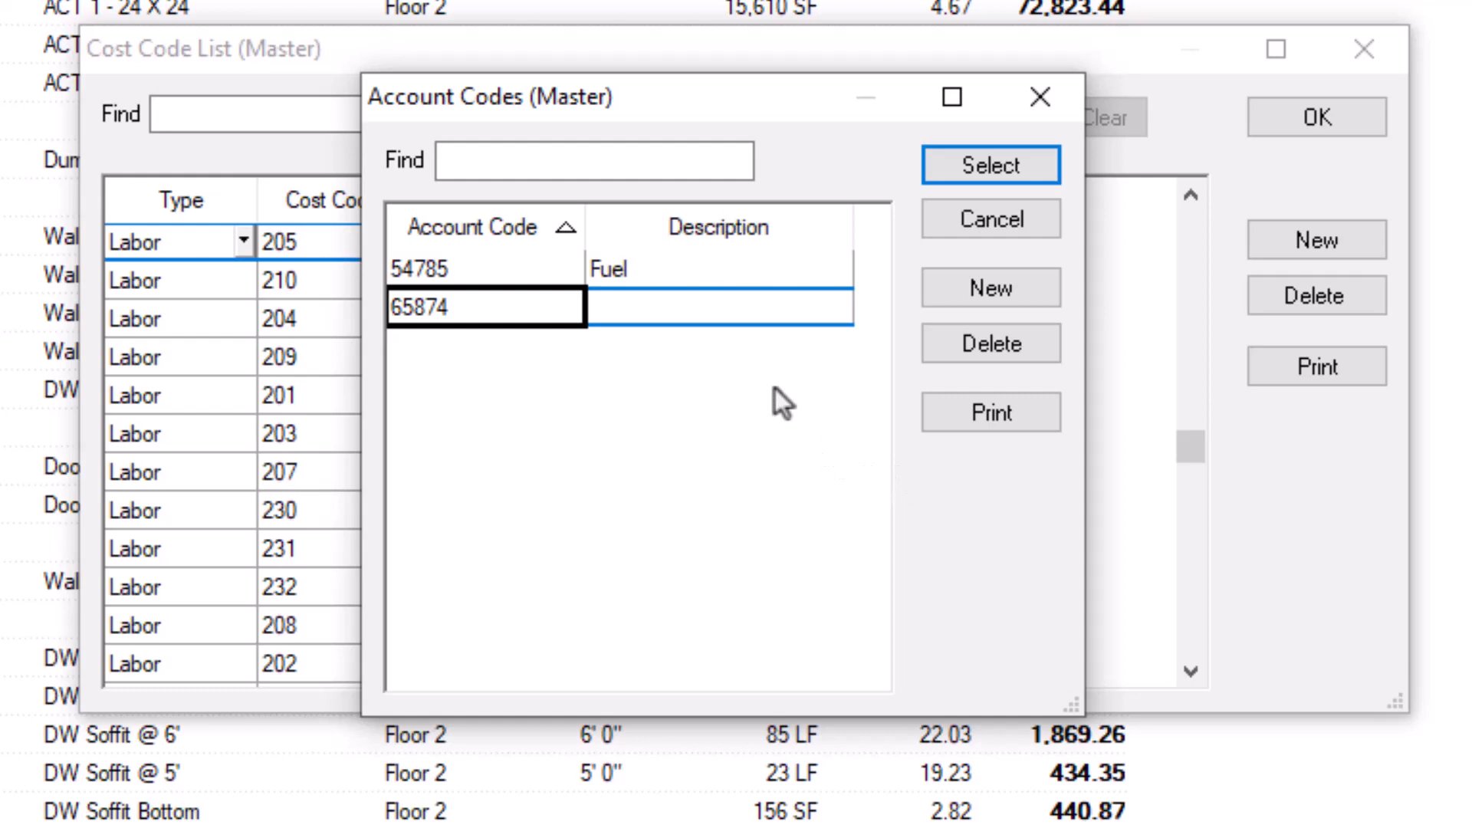
click(719, 307)
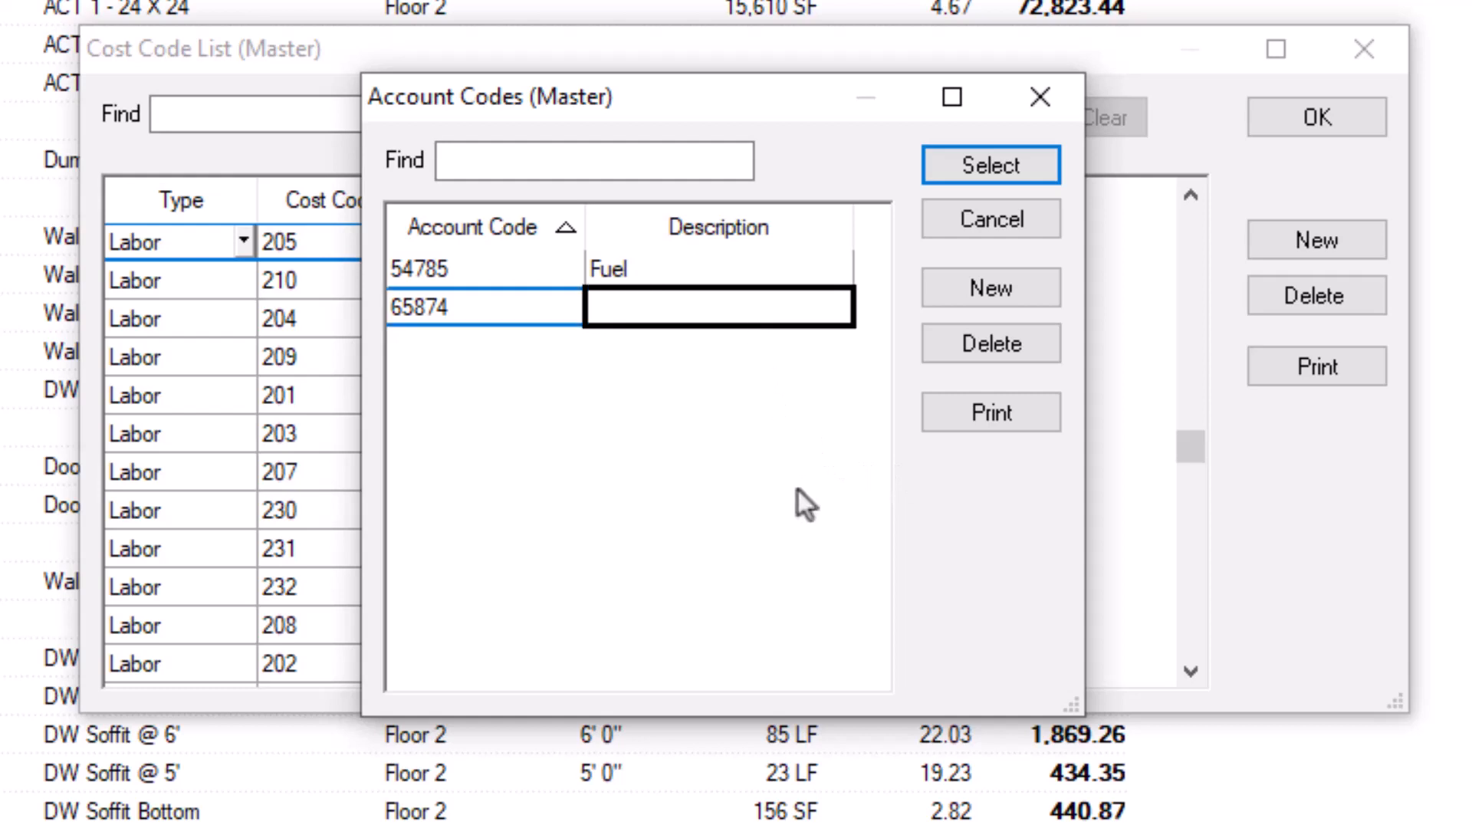
text(Hangin)
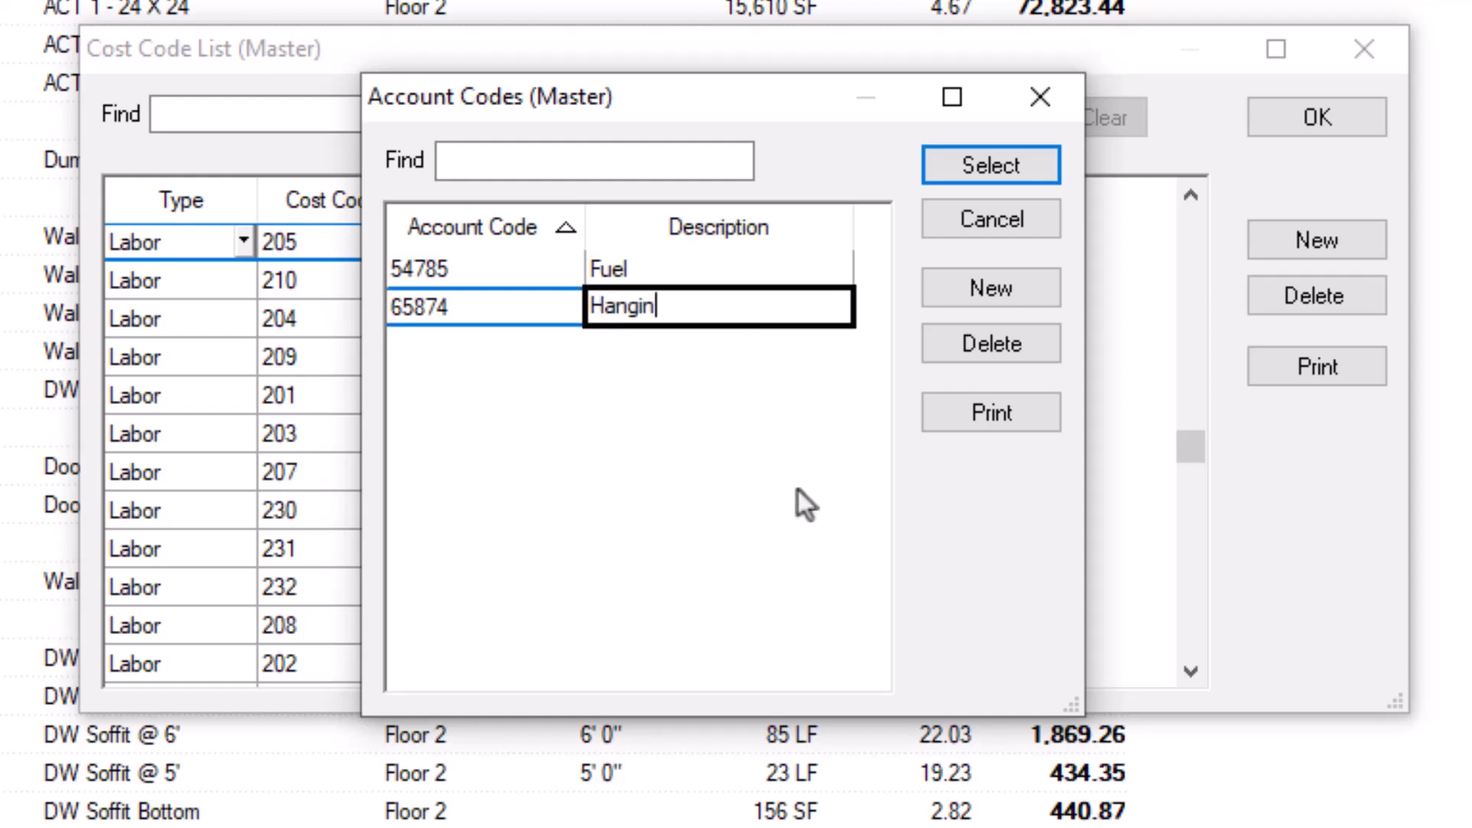
text(g Labor)
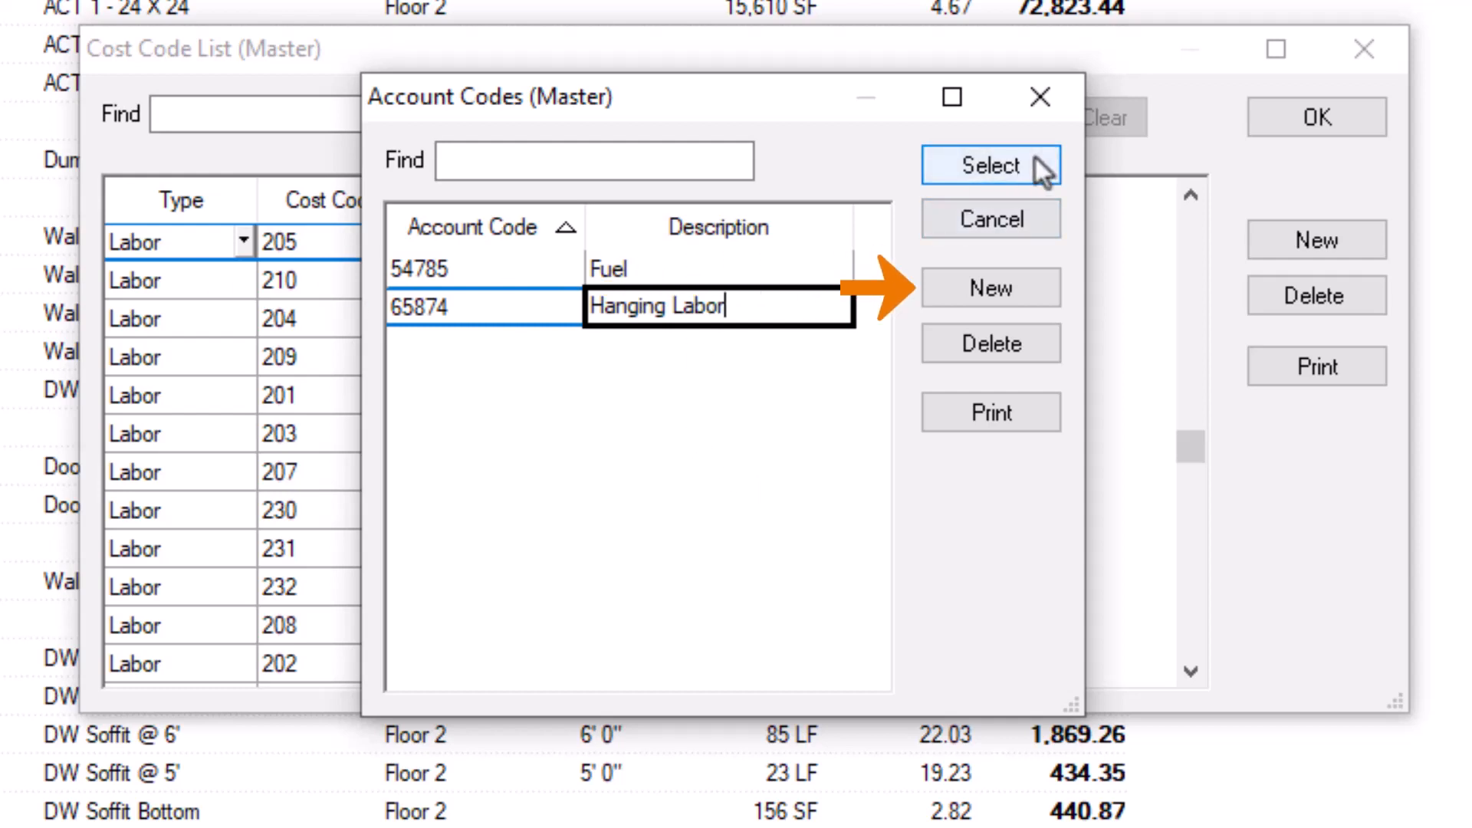
click(990, 166)
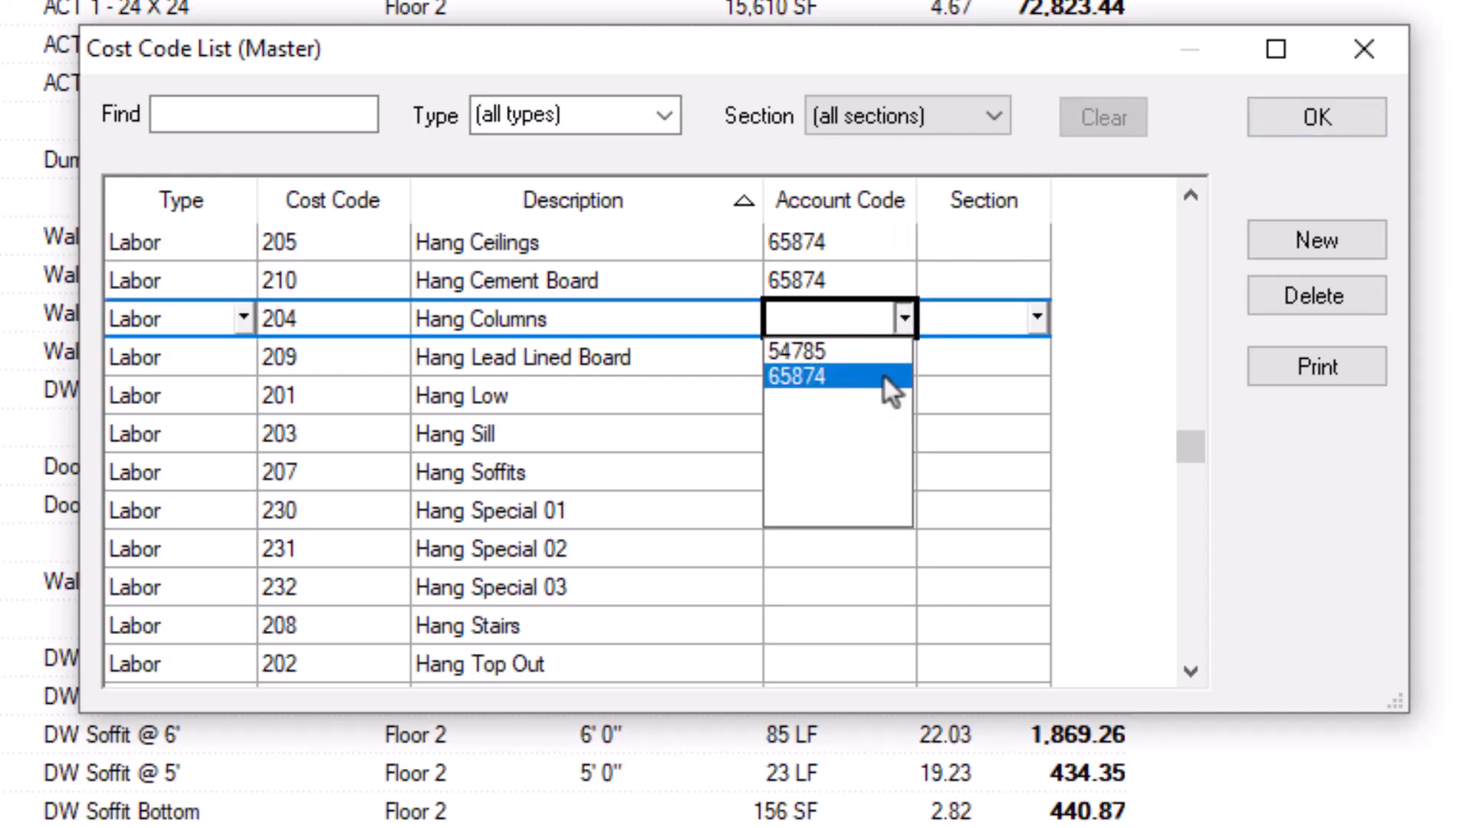
Step: Assign account code 65874 to Hang Columns and Hang Sill
click(798, 376)
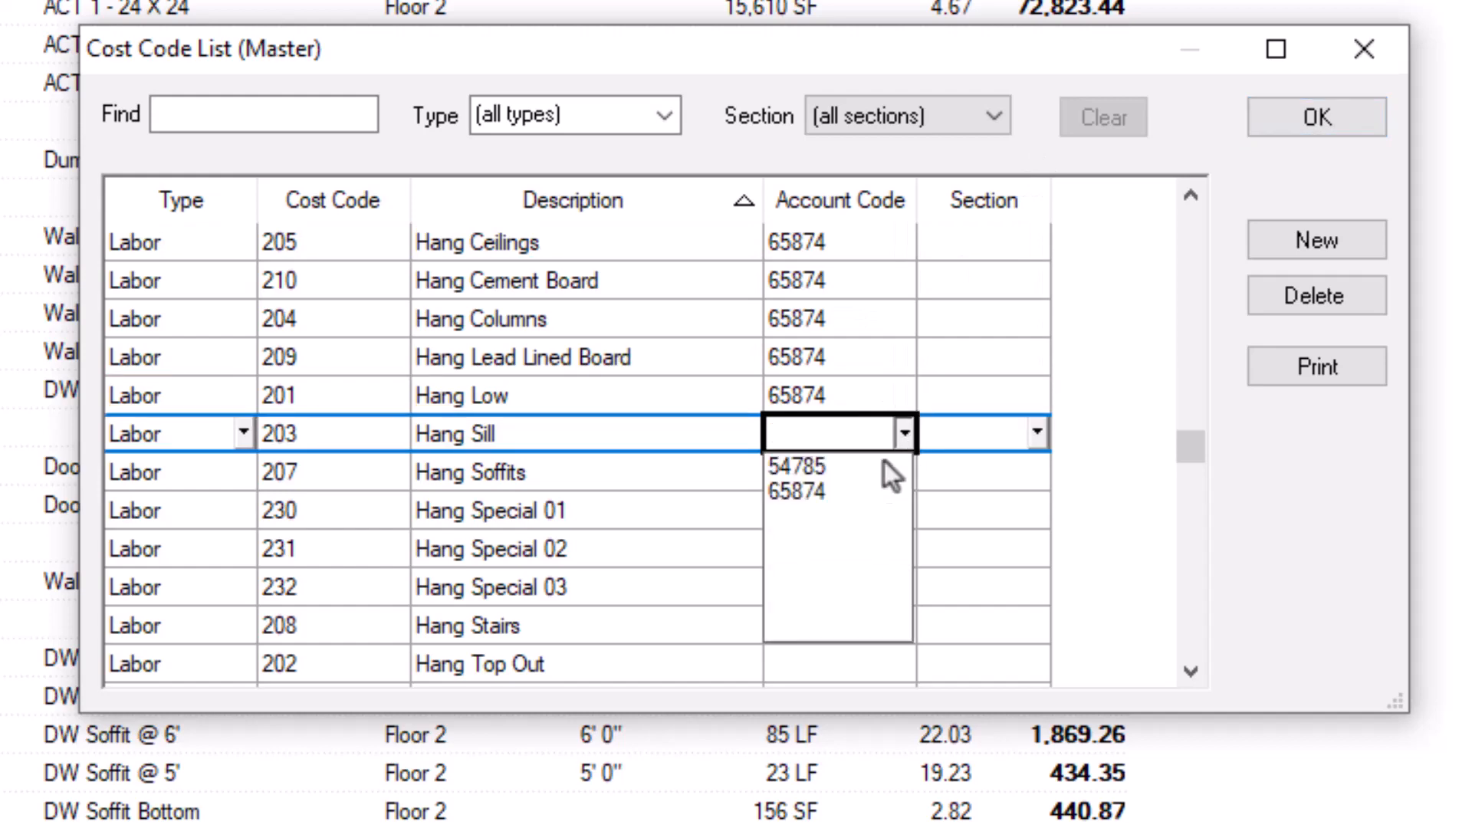
click(794, 491)
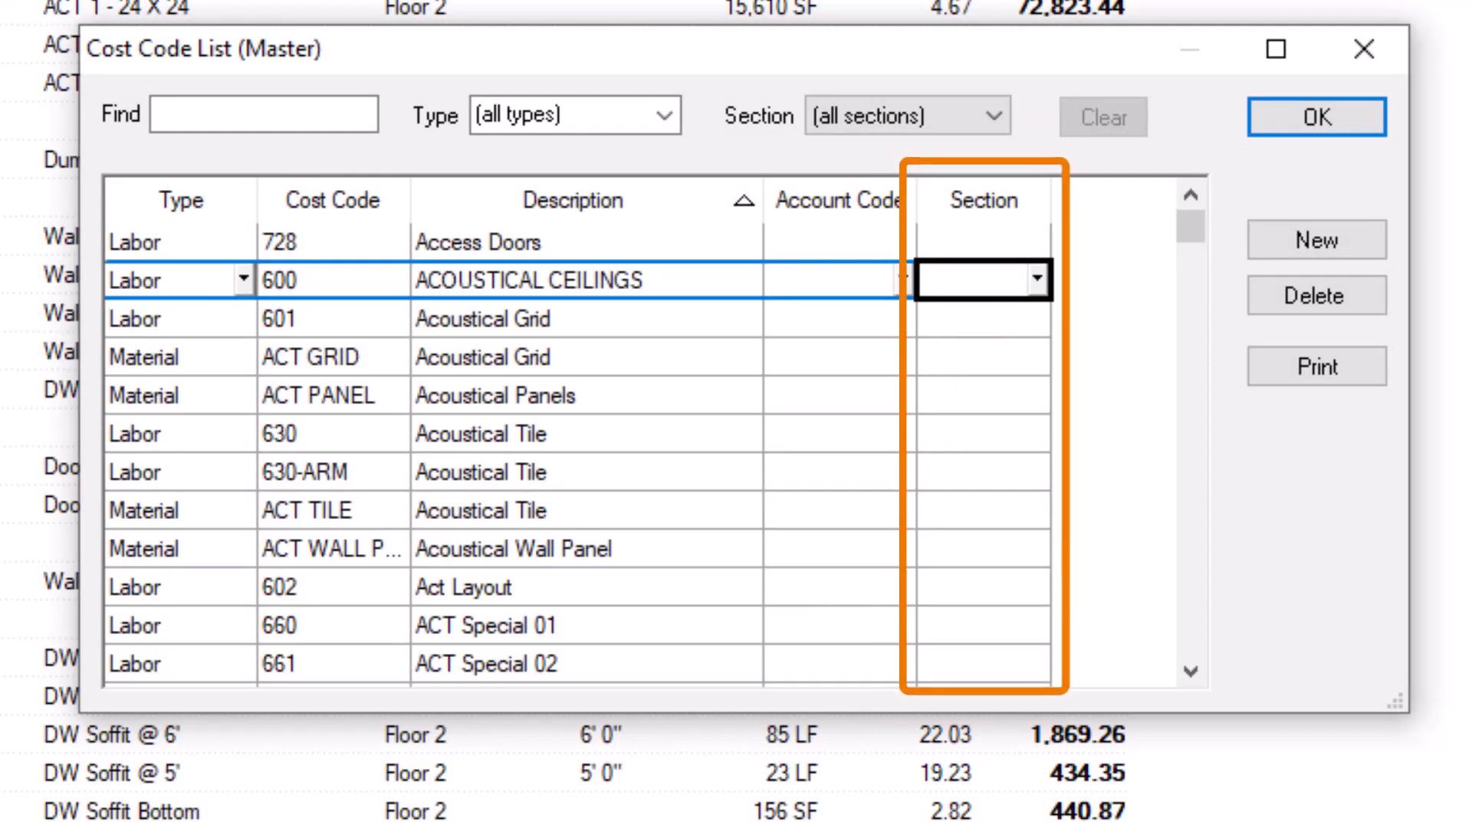
Step: Set section 09 50 00 for ACOUSTICAL CEILINGS and ACT GRID codes
click(1034, 279)
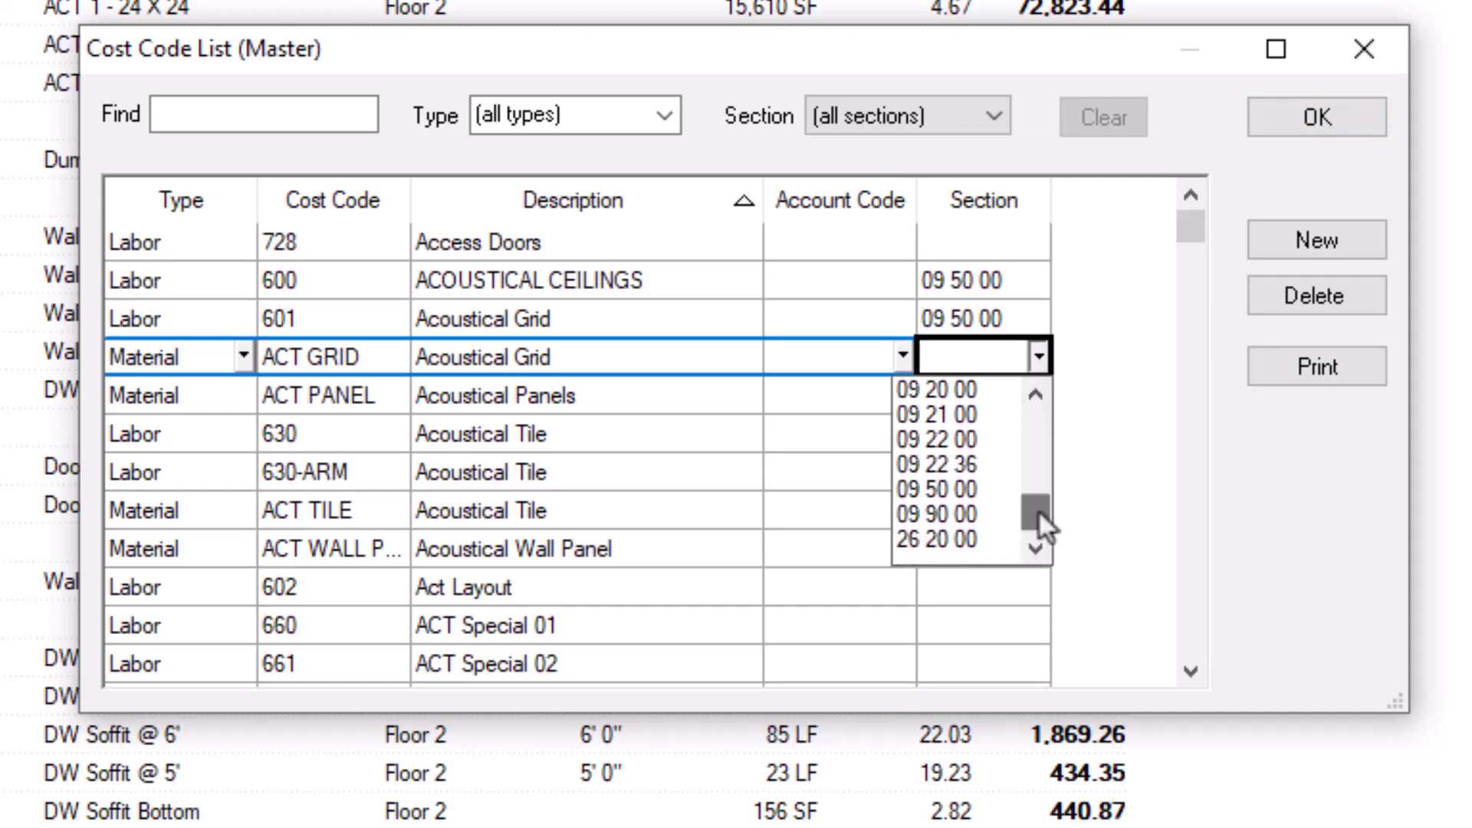
click(944, 489)
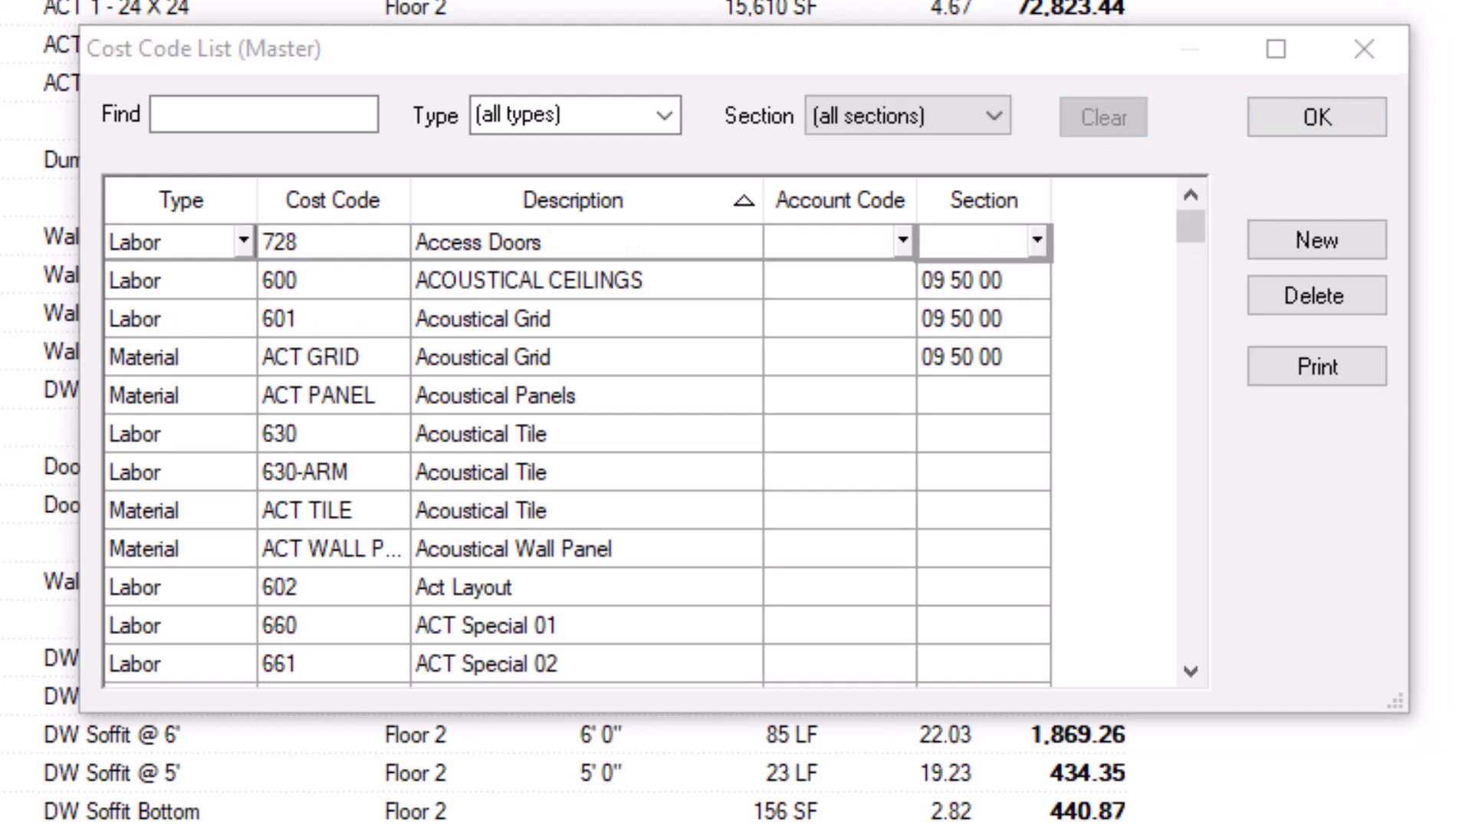
click(572, 242)
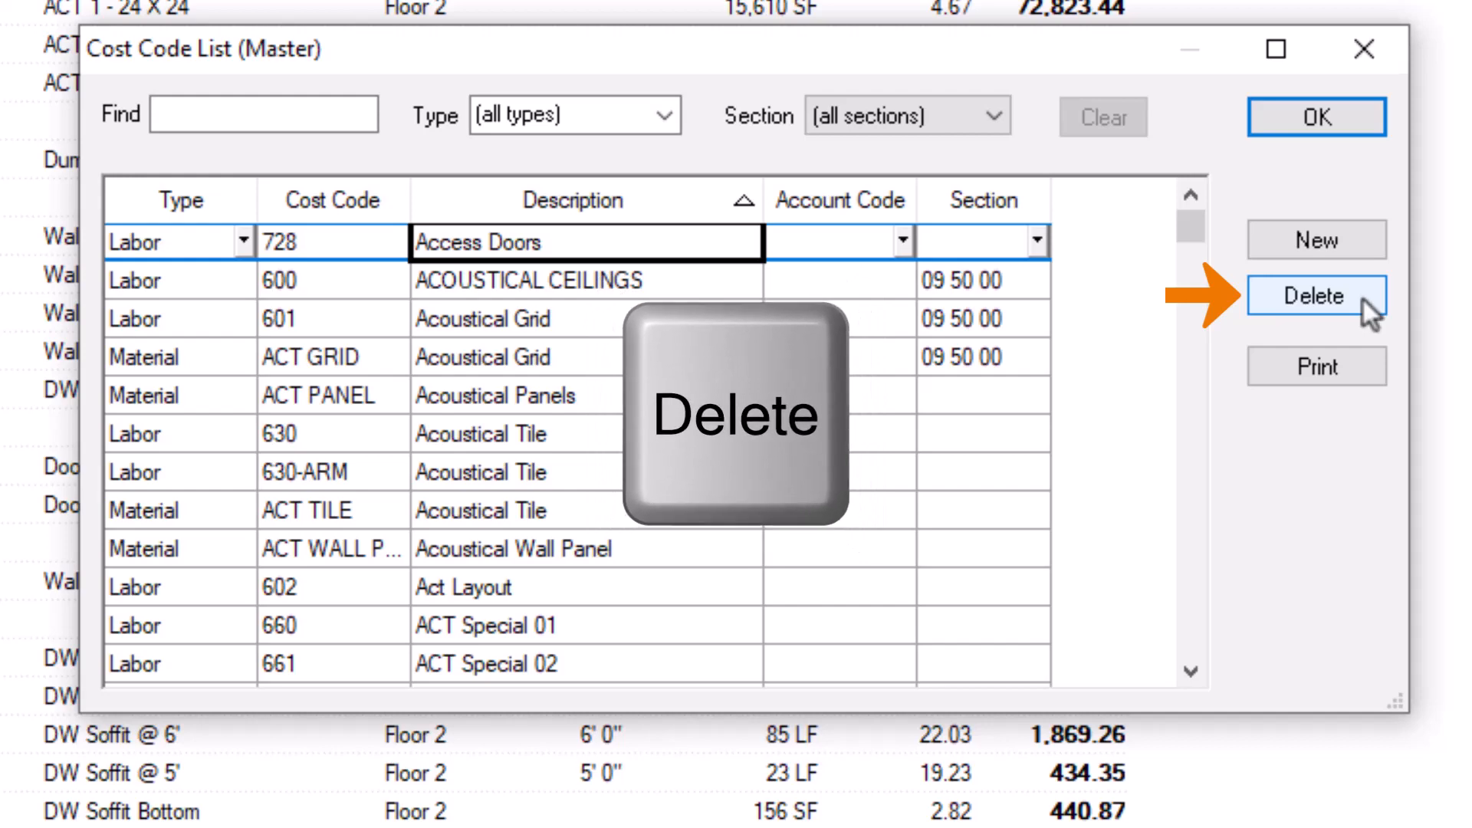
click(1316, 297)
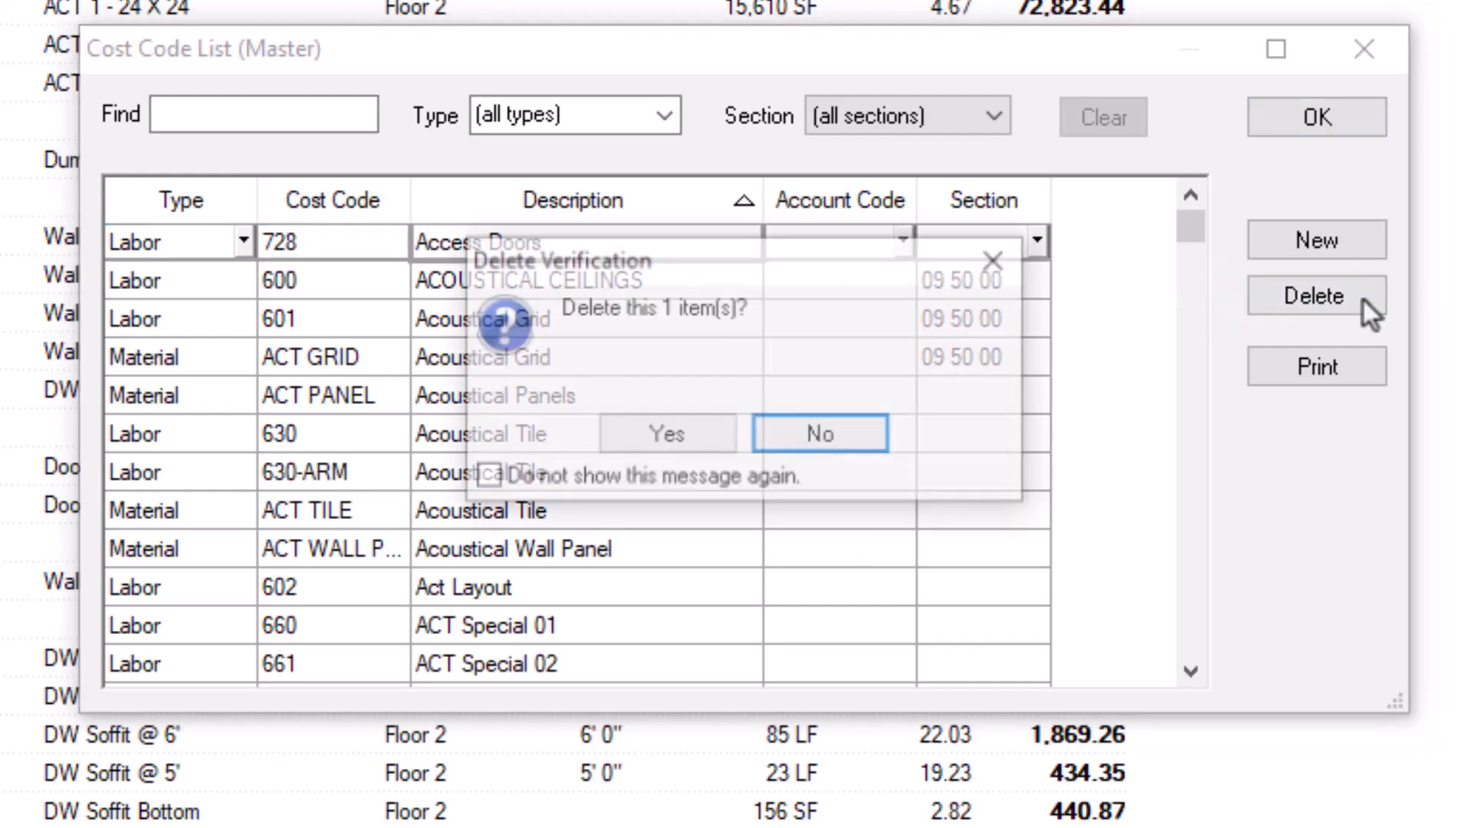
click(666, 434)
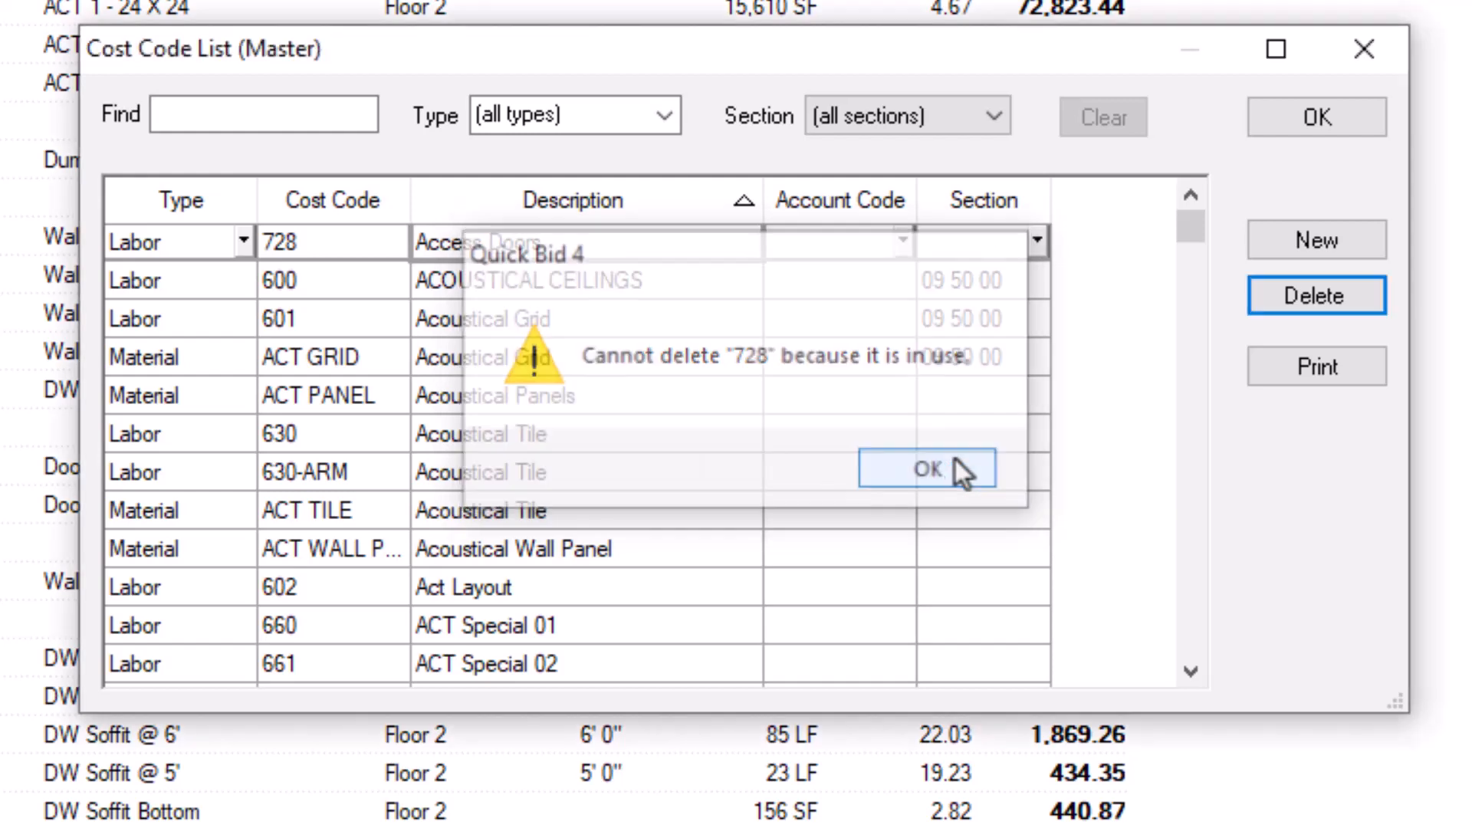
click(926, 470)
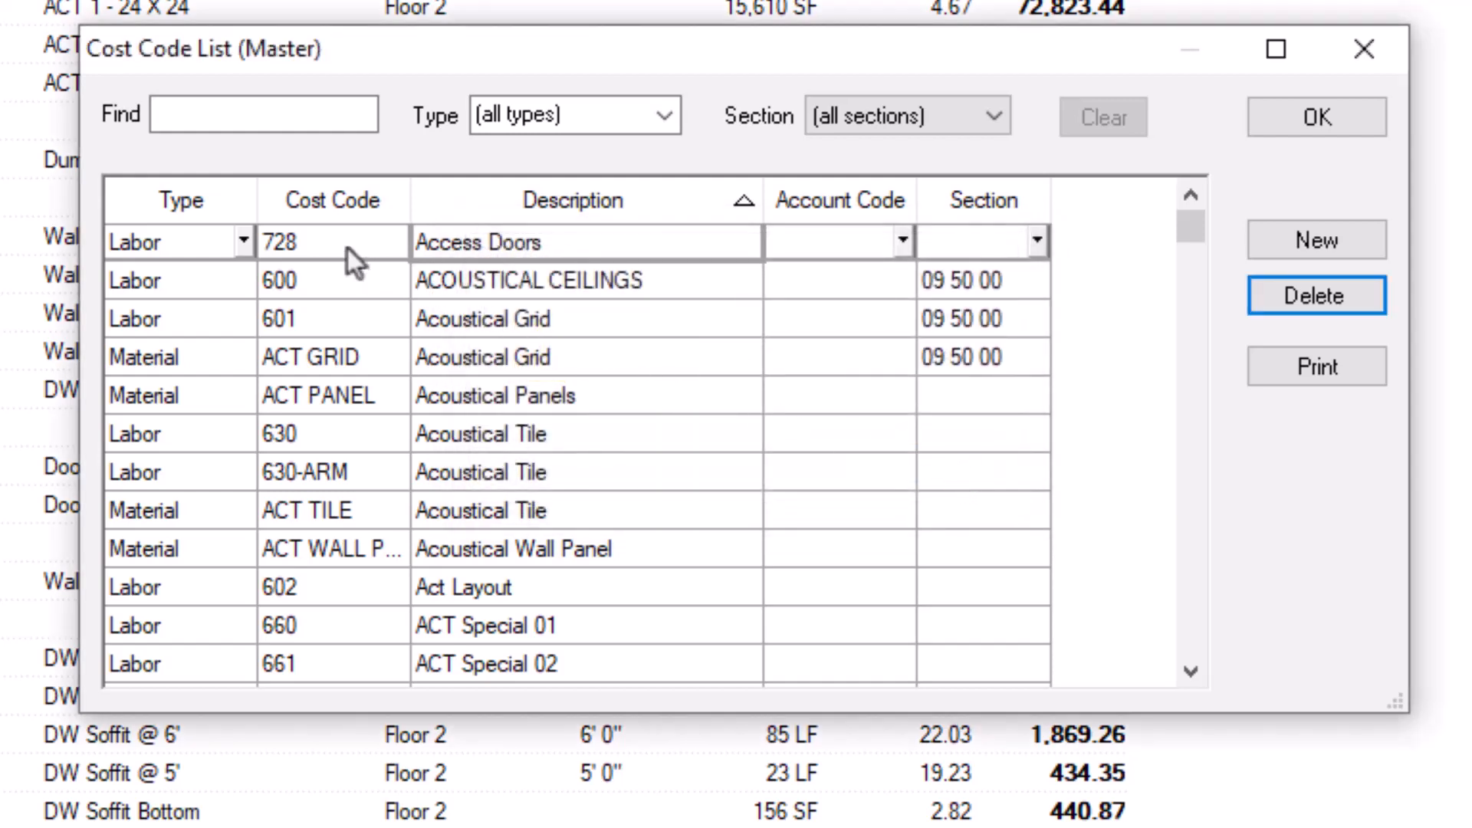
click(329, 242)
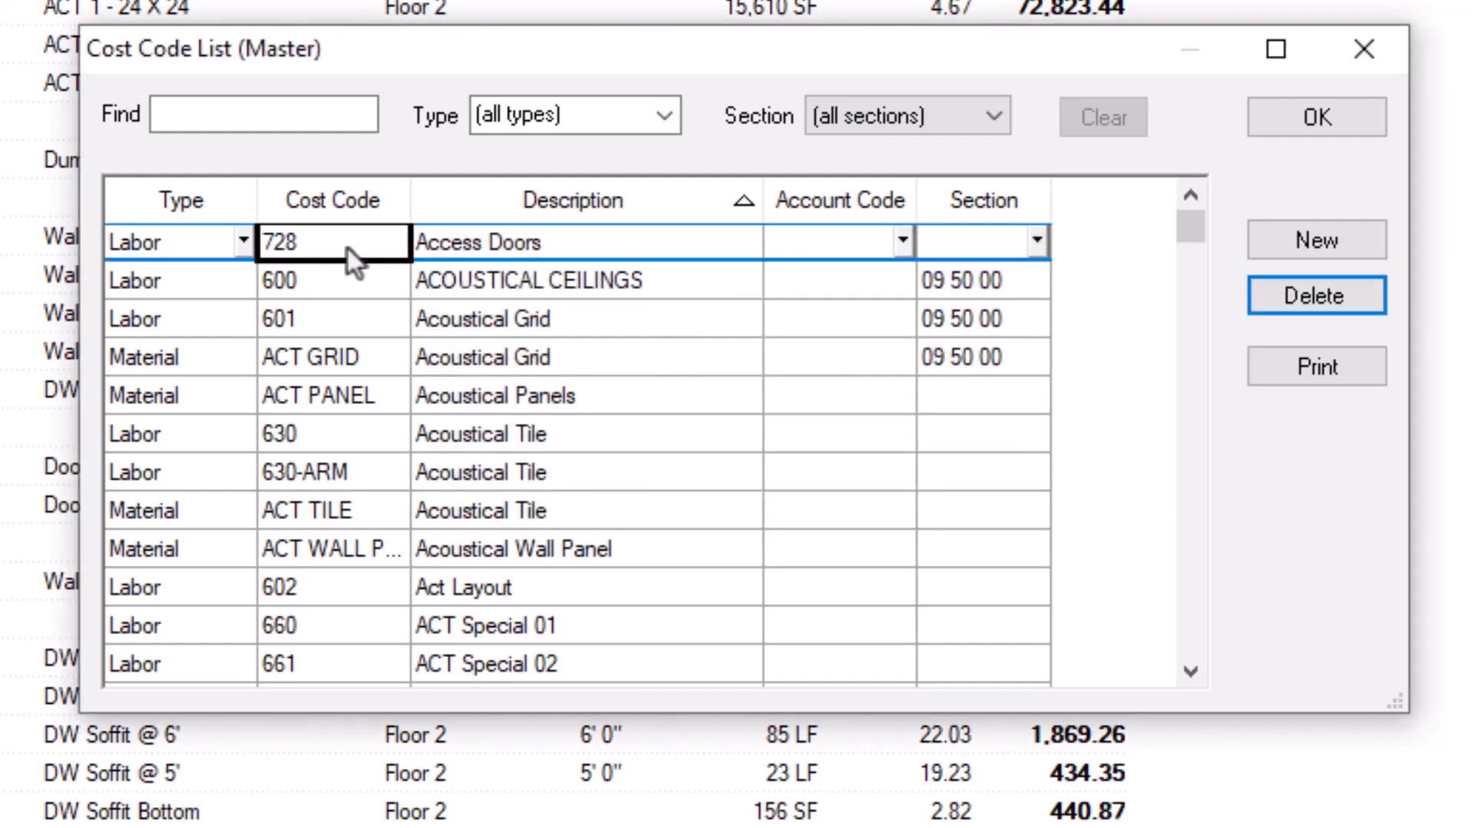